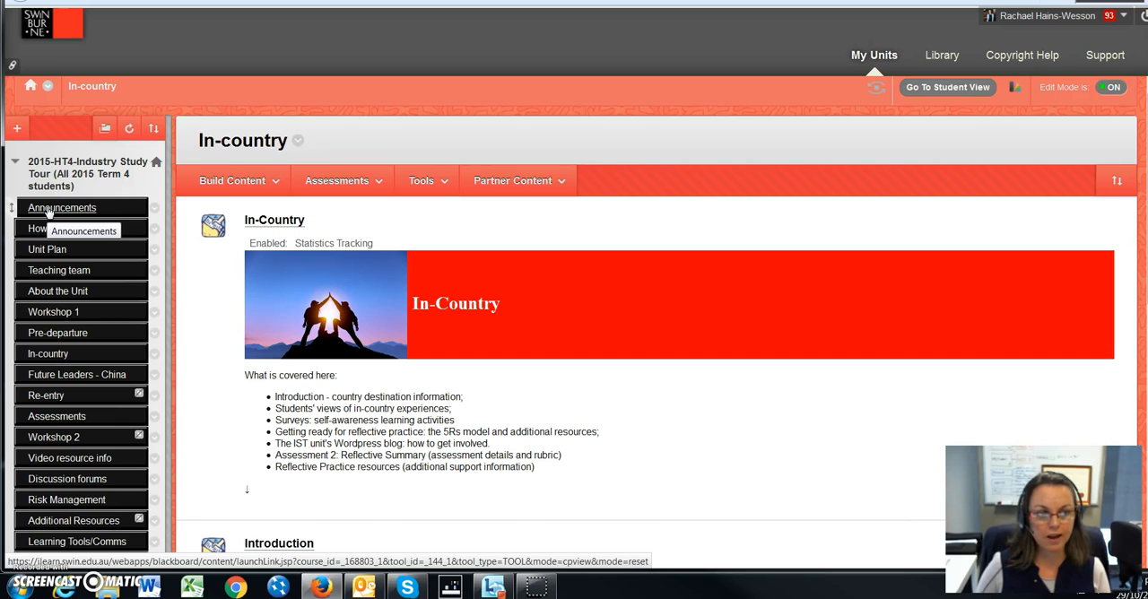
mouse_move(47, 249)
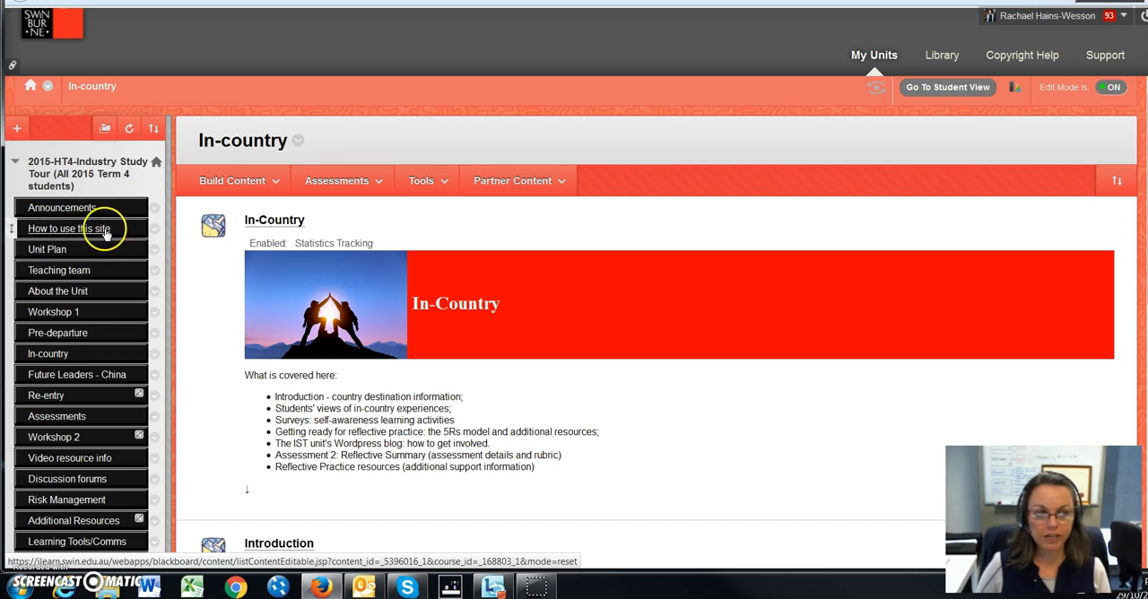
mouse_move(125, 229)
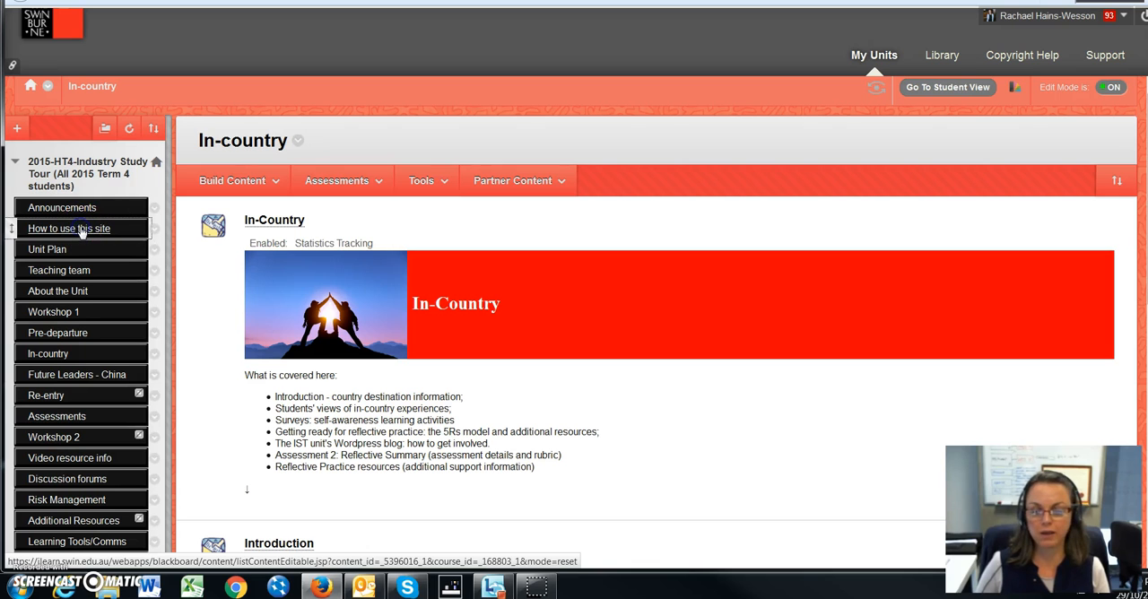
Step: Open the 'How to use this site' page with site-navigation guidance and an introductory video
click(68, 227)
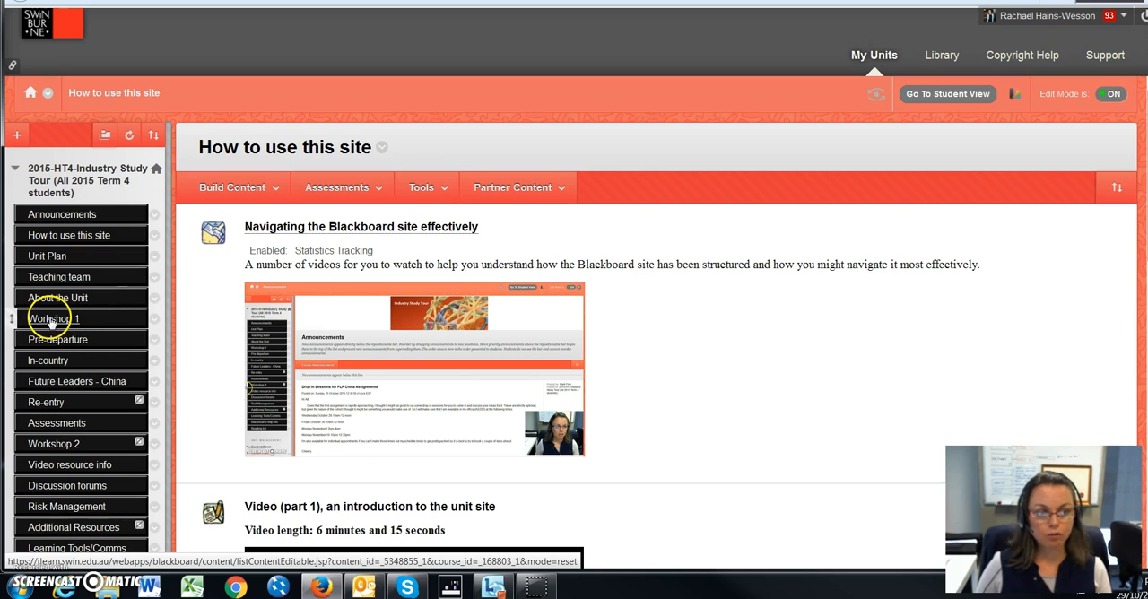
mouse_move(57, 339)
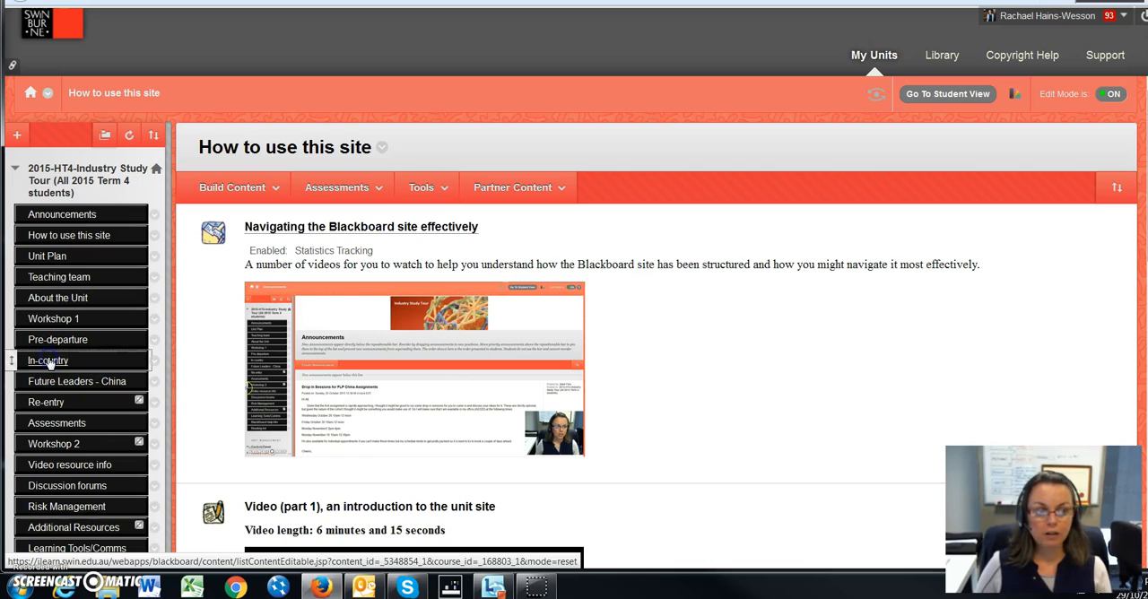
Step: Go back to the In-country module page showing Introduction, students' views and self-awareness items
click(48, 360)
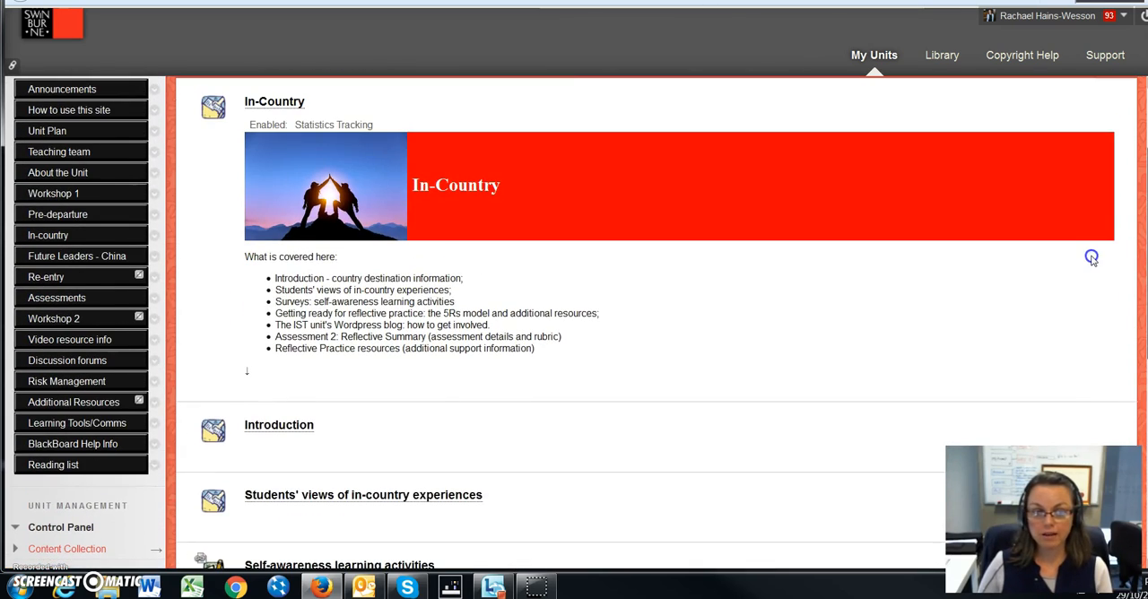
Step: Open the In-country Introduction item and scroll through its India travel information and traveller video
scroll(down, 3)
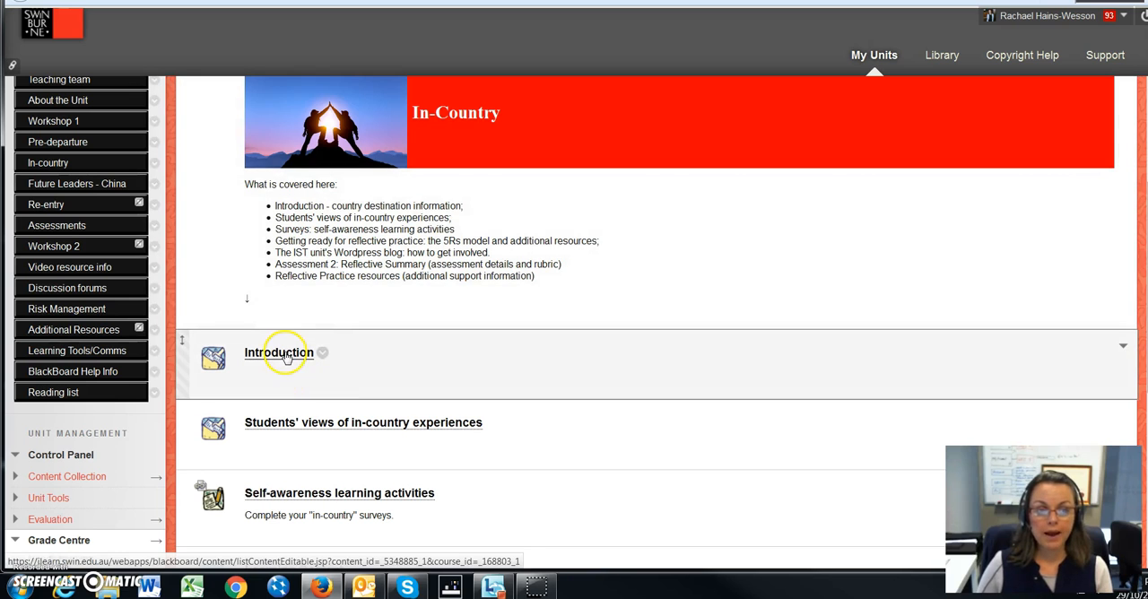
click(279, 351)
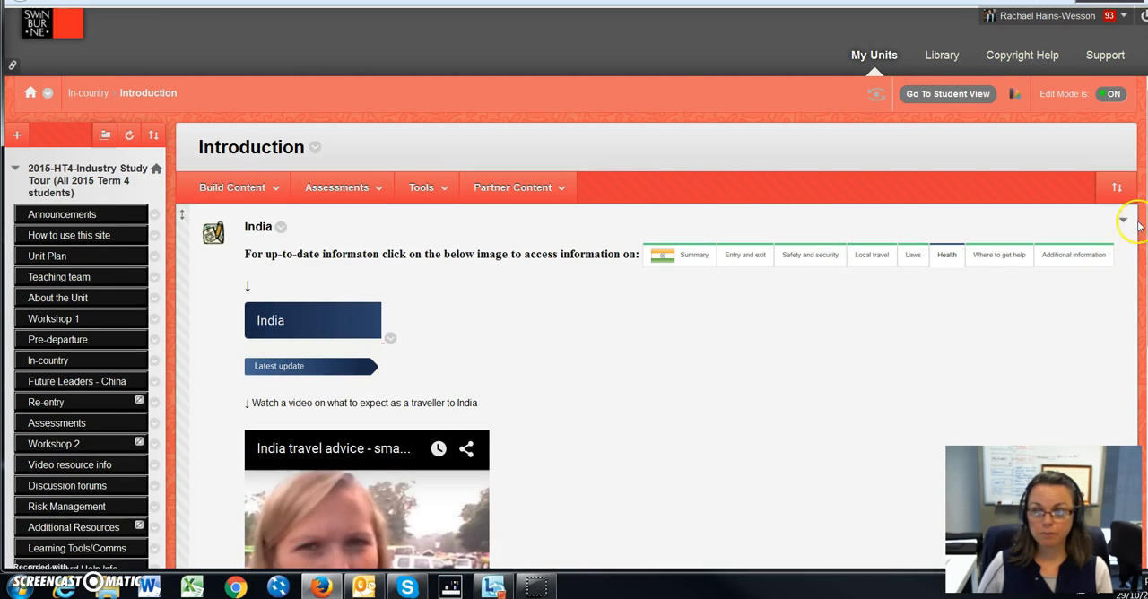
scroll(down, 3)
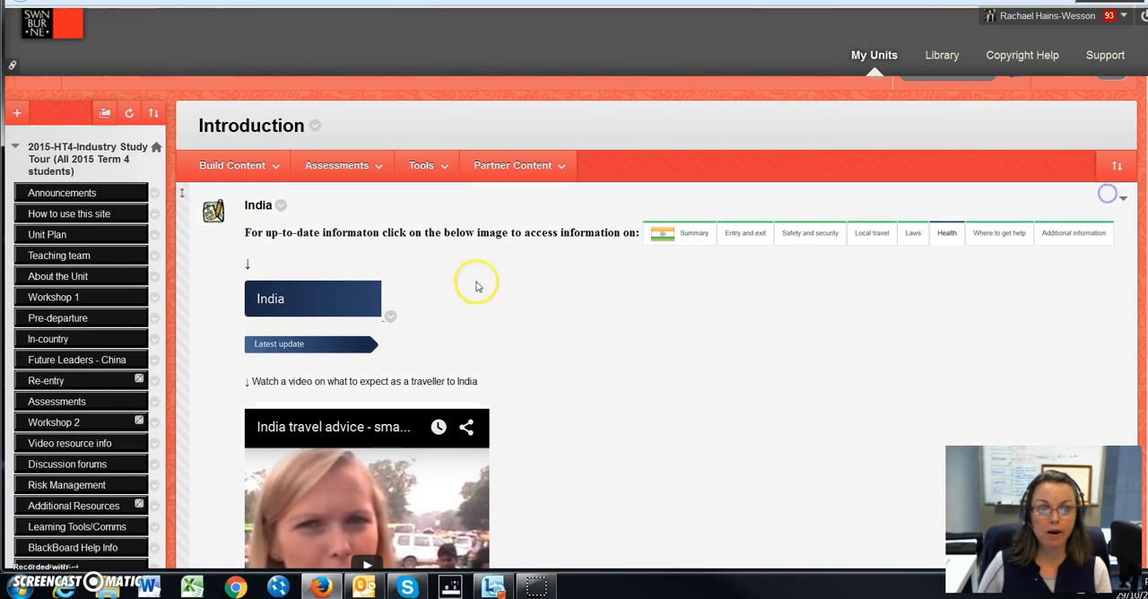
scroll(down, 3)
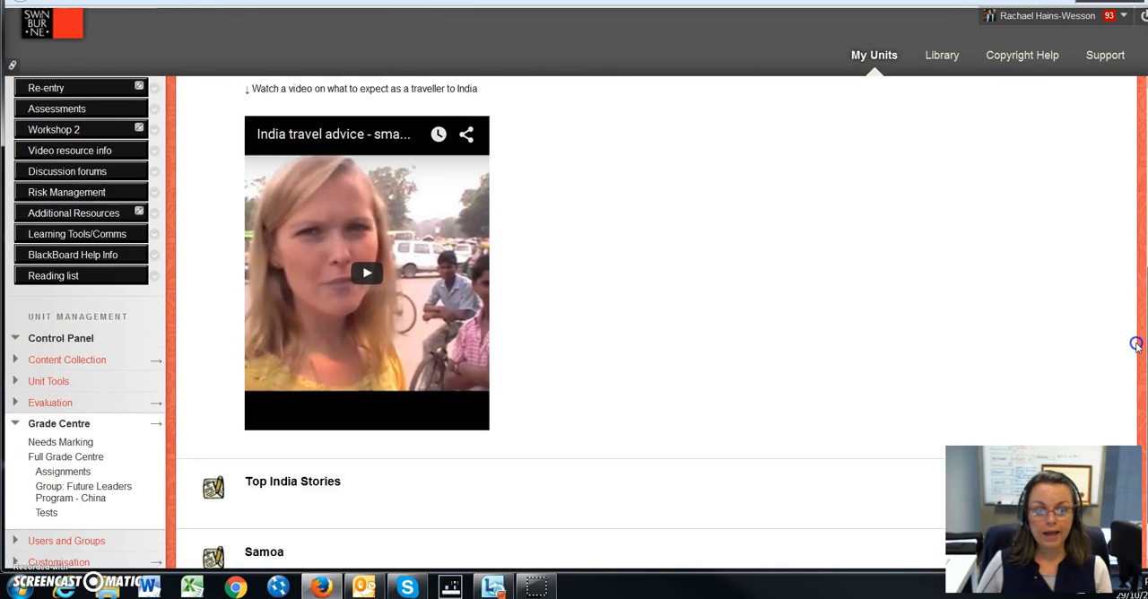
scroll(down, 3)
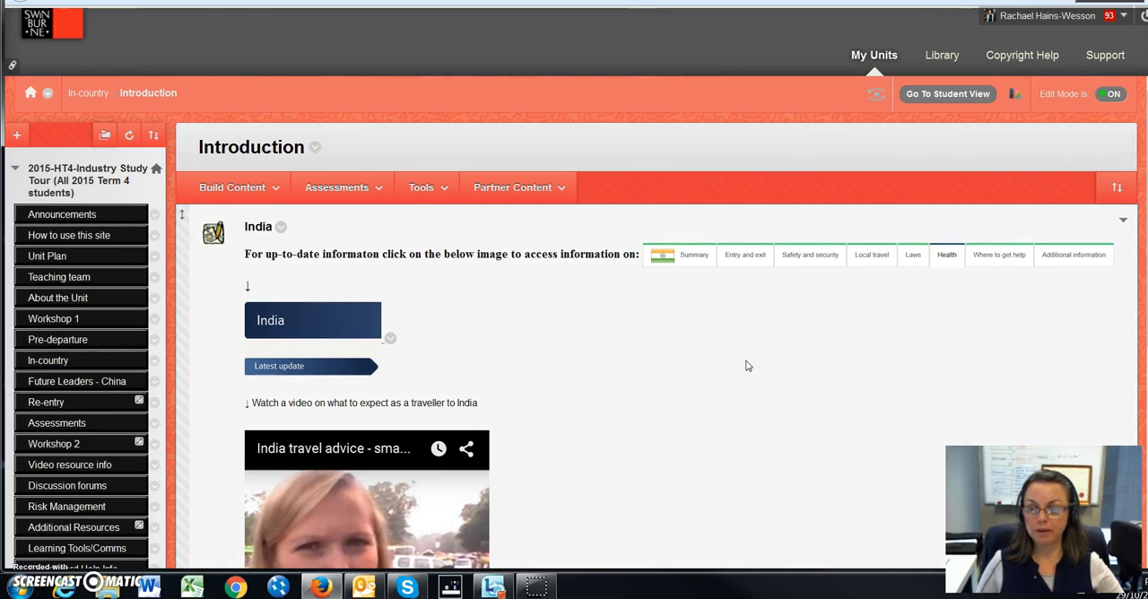
mouse_move(499, 317)
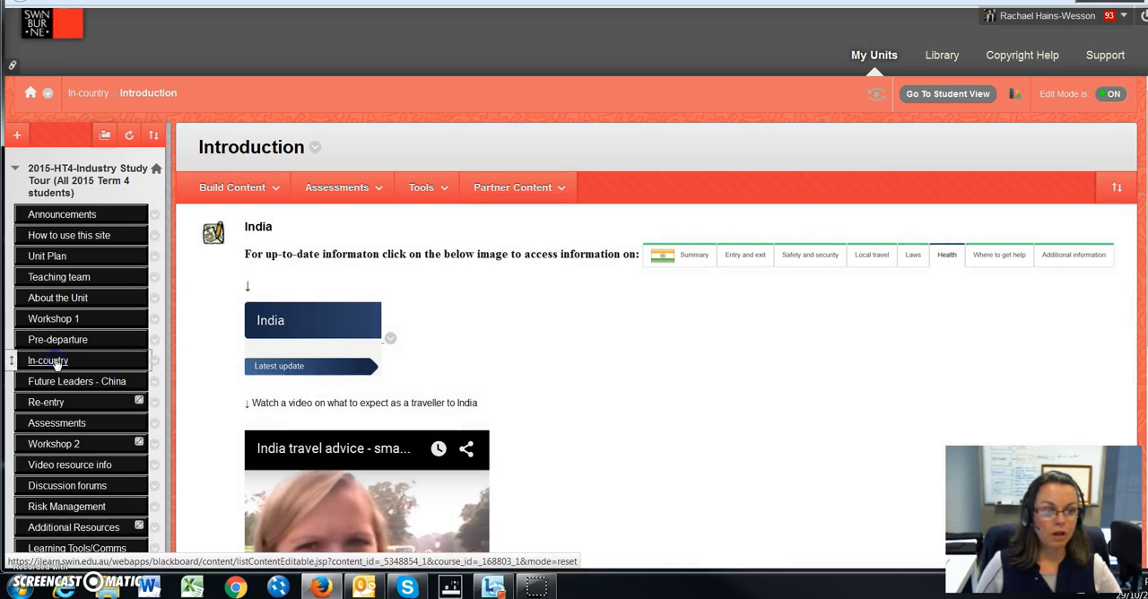
Step: From In-country, open Self-awareness learning activities and review the Workshop 1 agenda and survey table
click(48, 360)
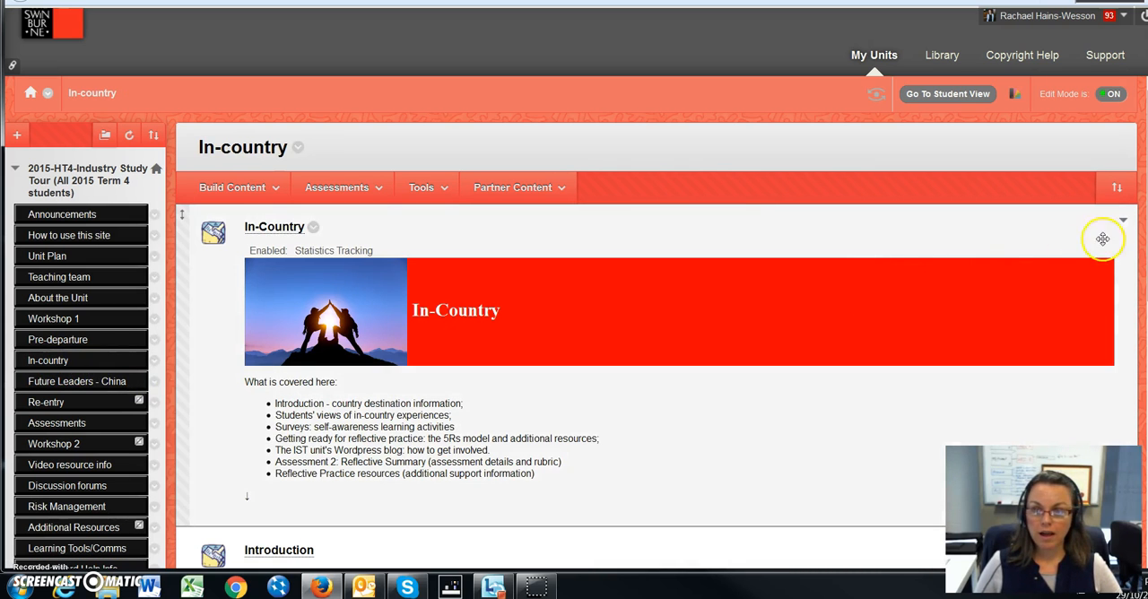
scroll(down, 3)
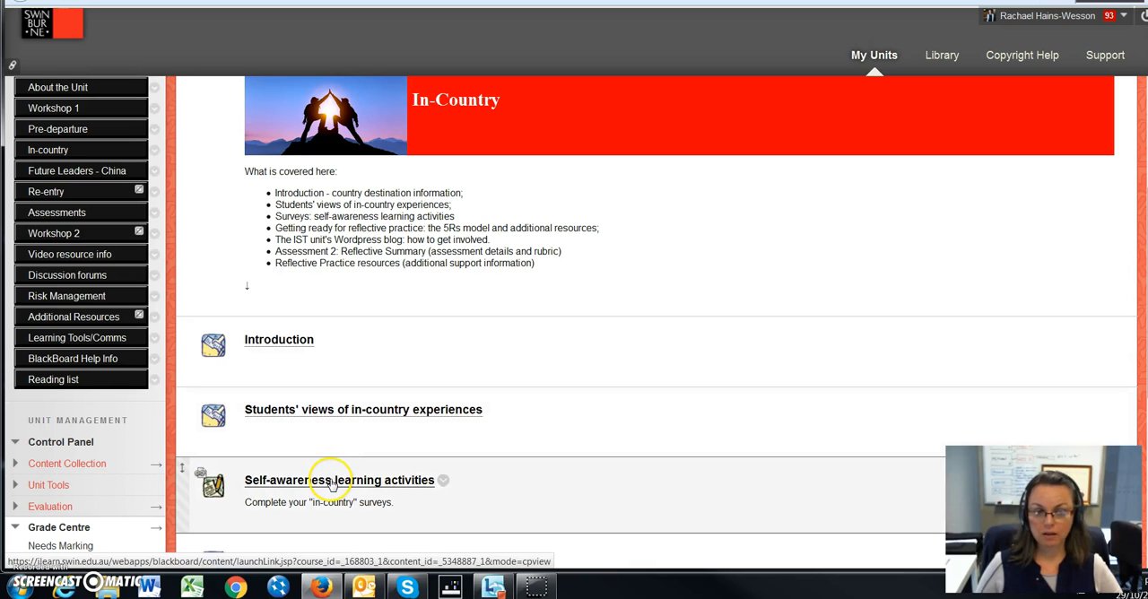
click(53, 108)
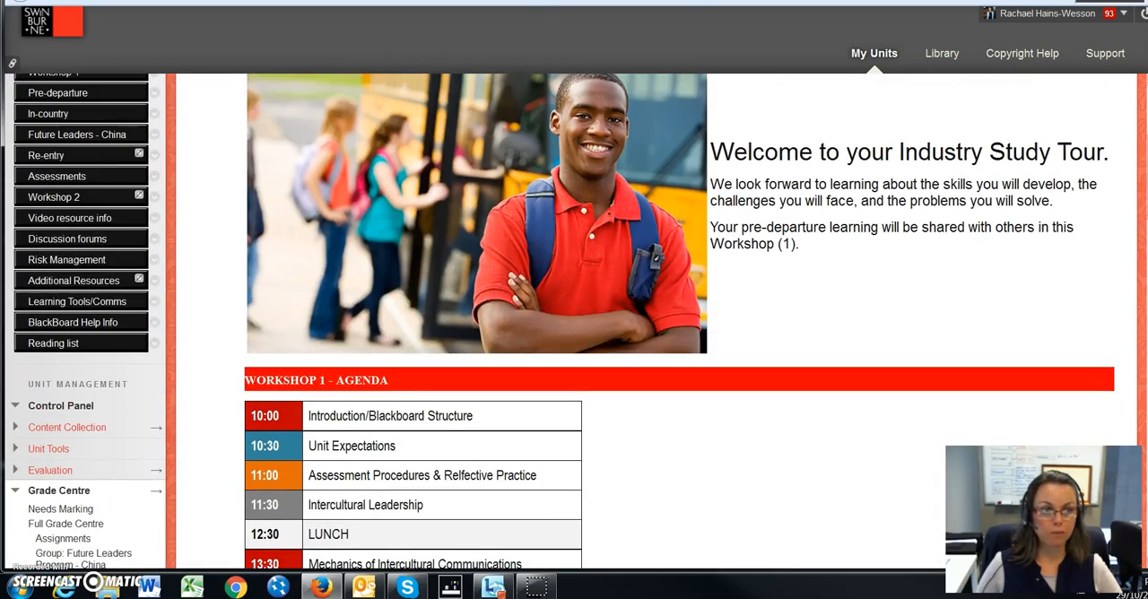
scroll(down, 3)
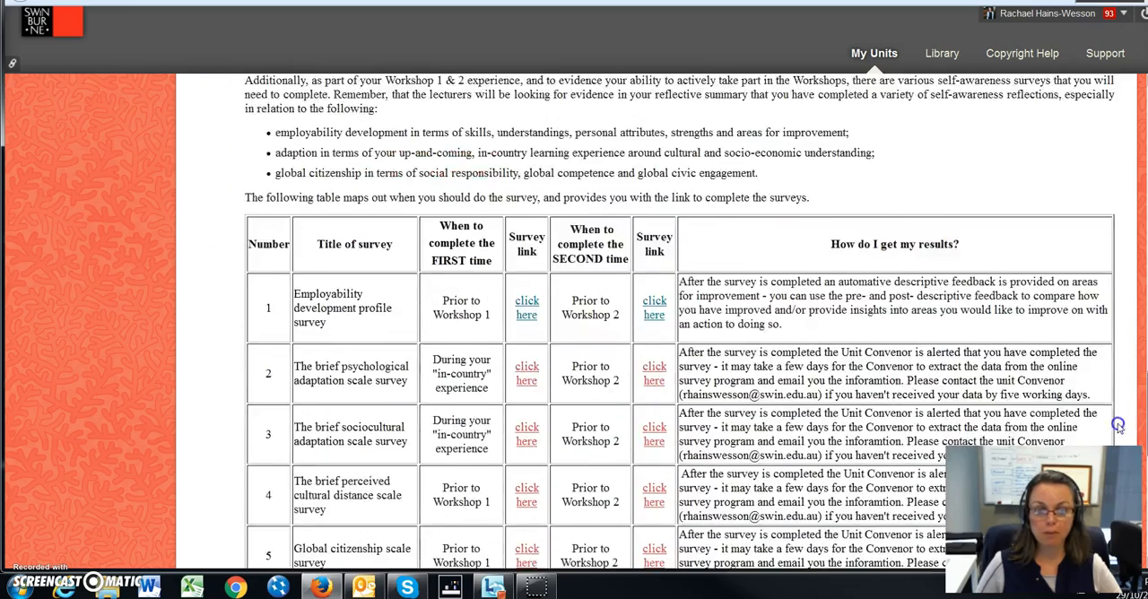
scroll(down, 3)
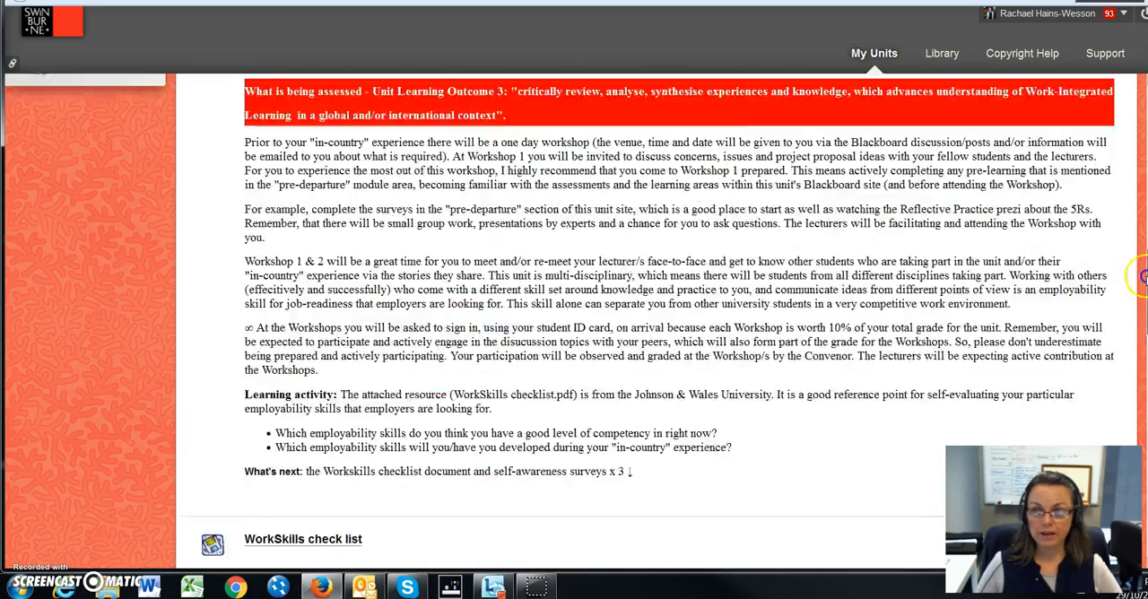
Step: Return to the In-country module and open its still-empty Learning Context item
click(47, 188)
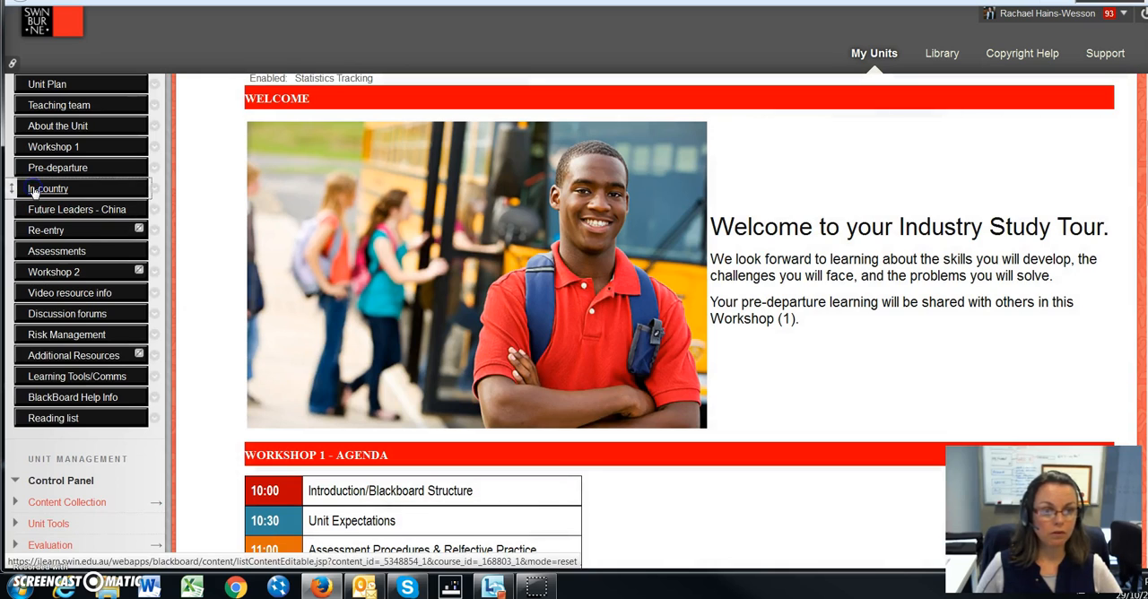
click(48, 188)
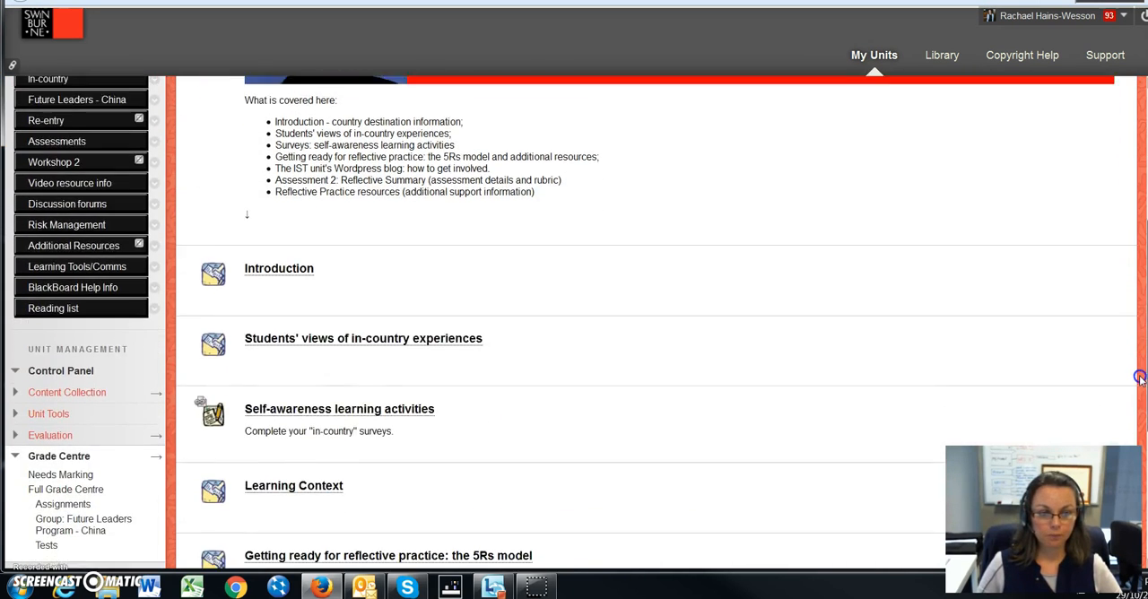
scroll(down, 3)
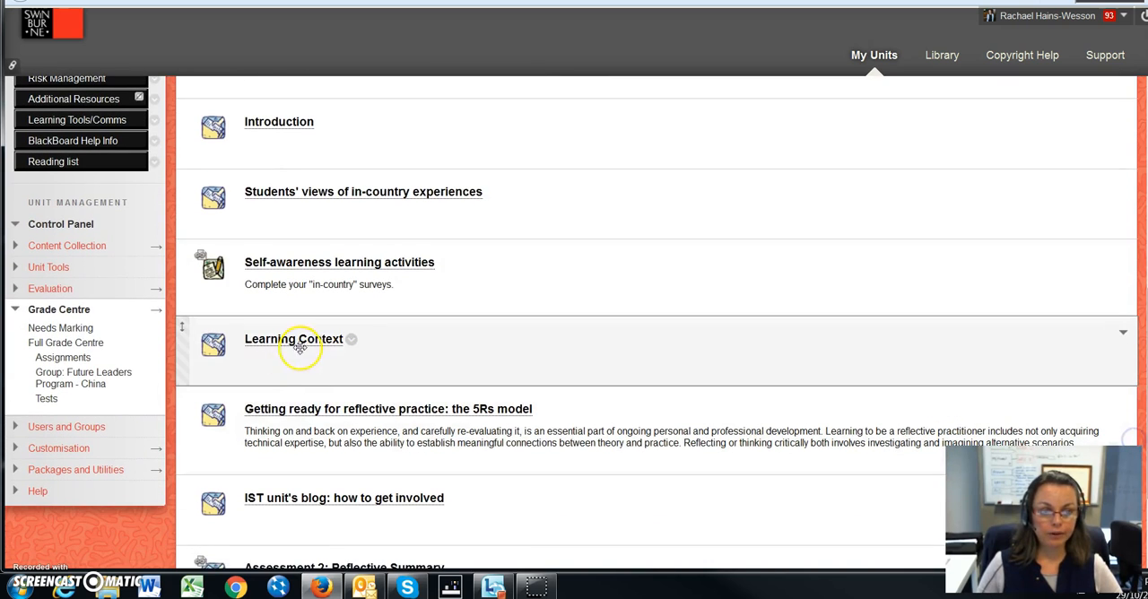
click(293, 338)
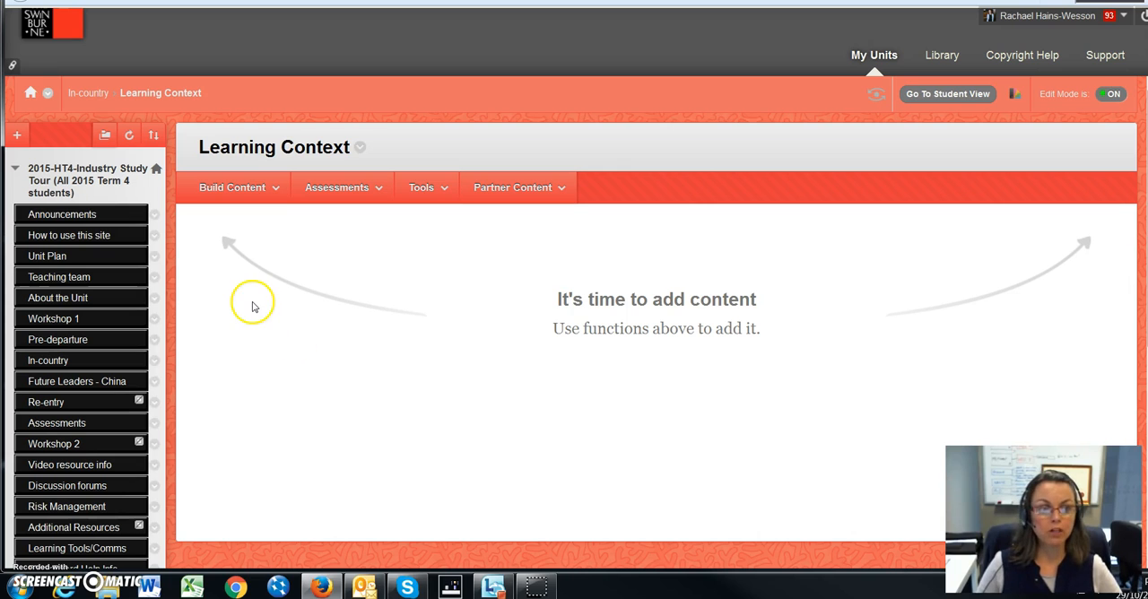
mouse_move(184, 383)
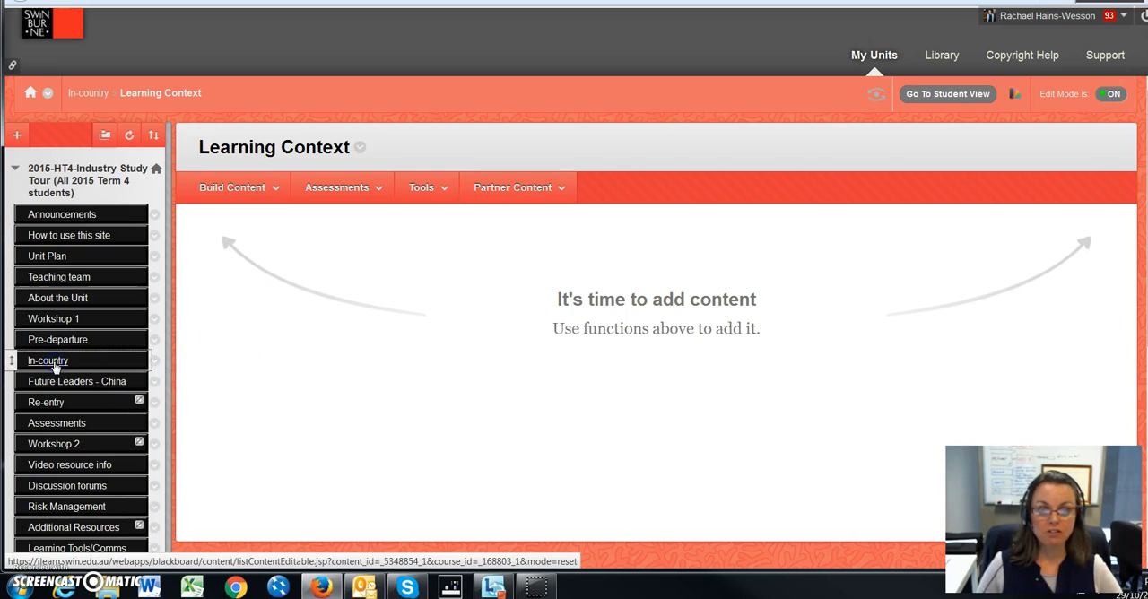
click(47, 359)
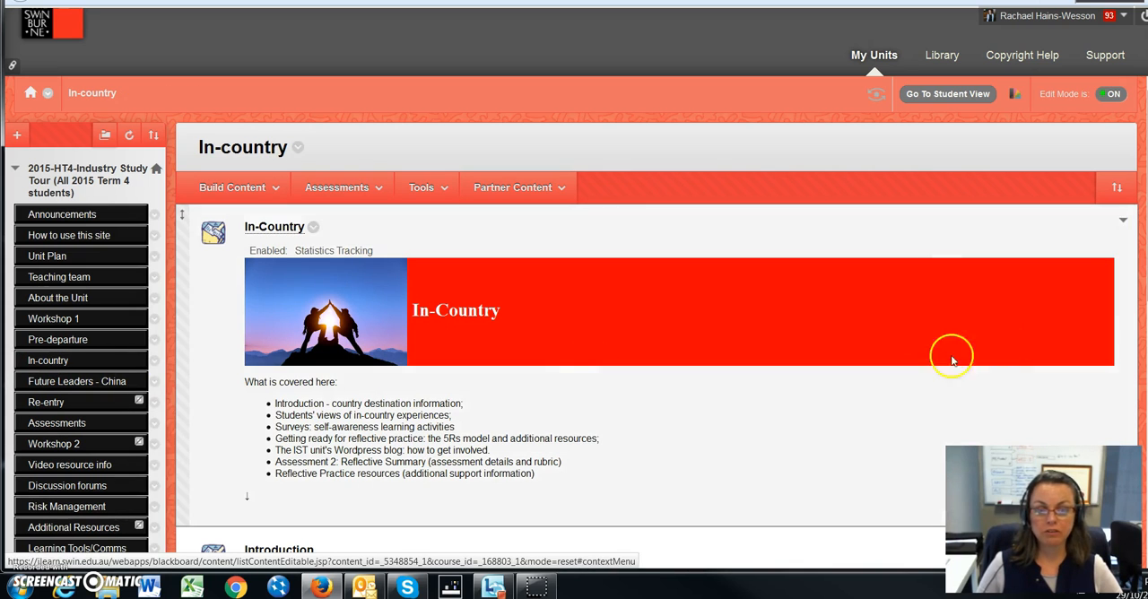
scroll(down, 3)
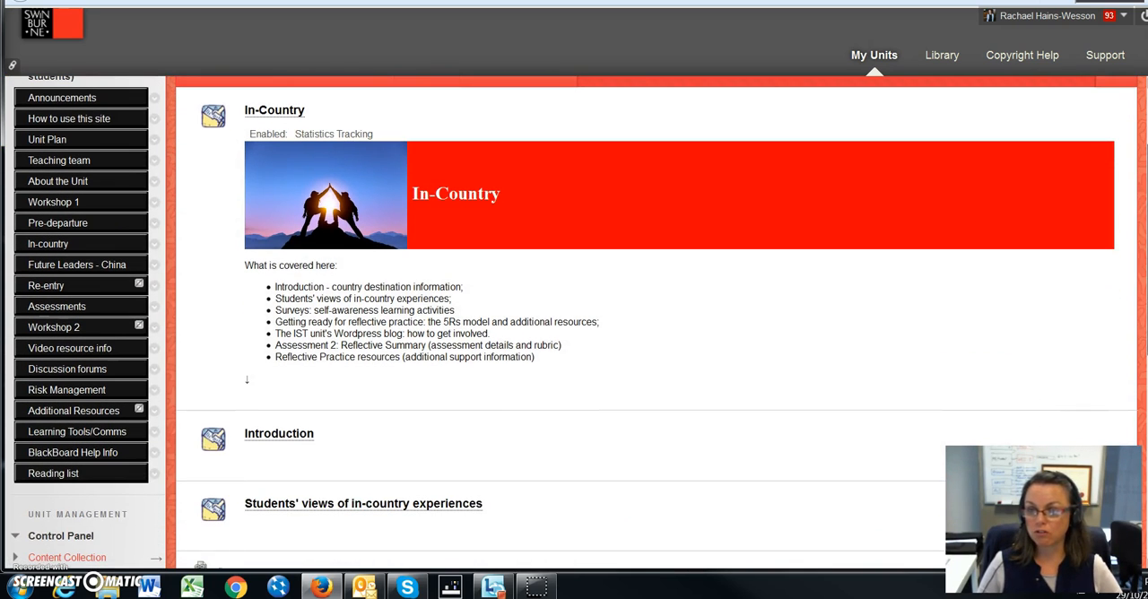
scroll(down, 3)
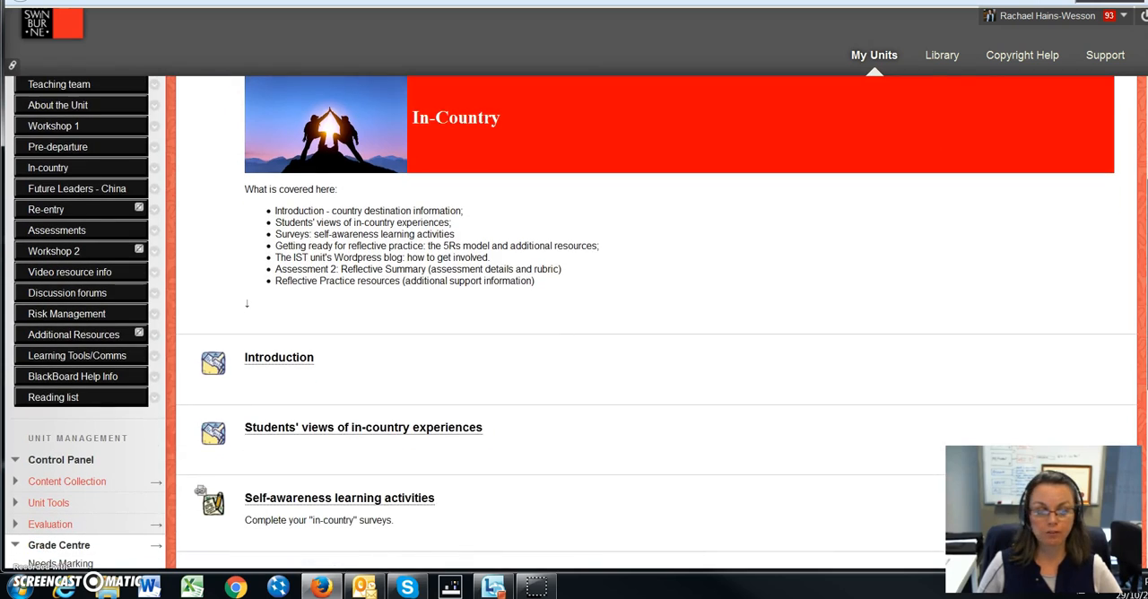
scroll(down, 3)
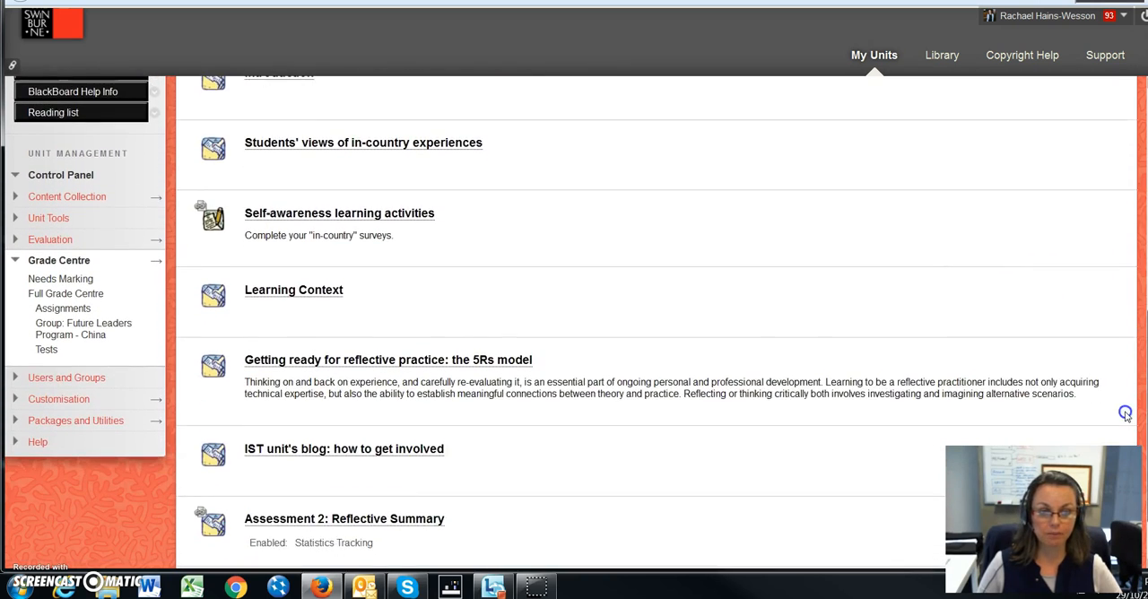
scroll(down, 3)
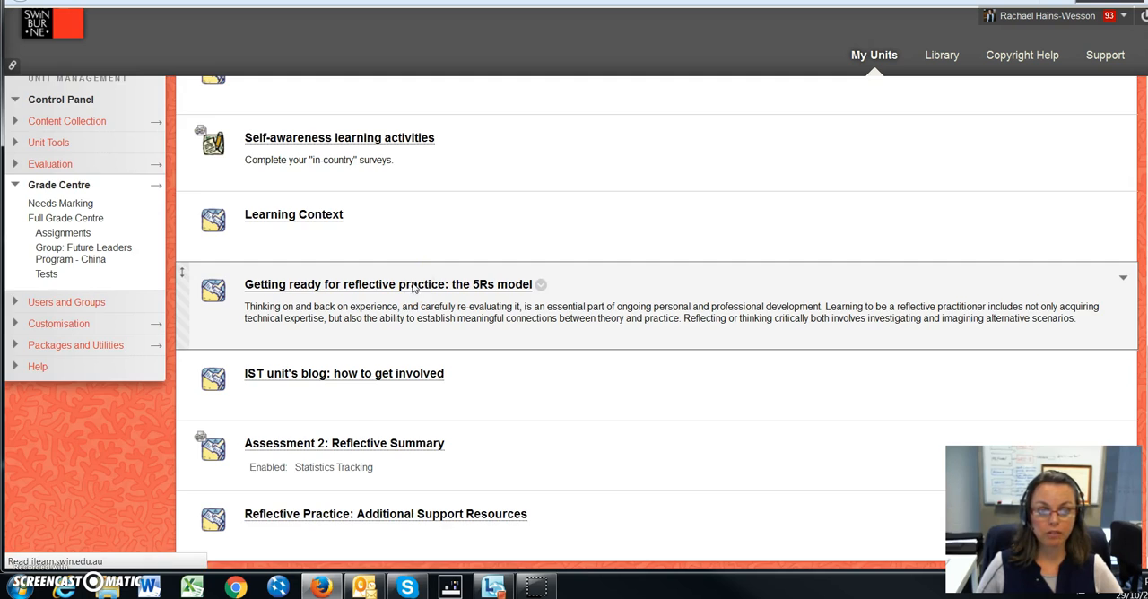
click(387, 283)
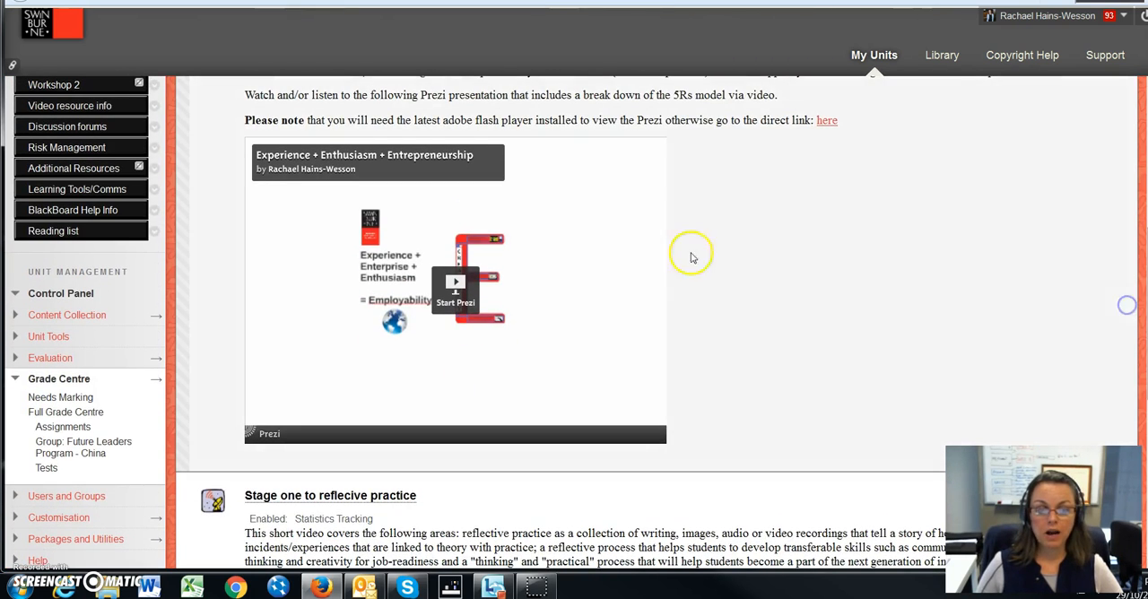
mouse_move(535, 264)
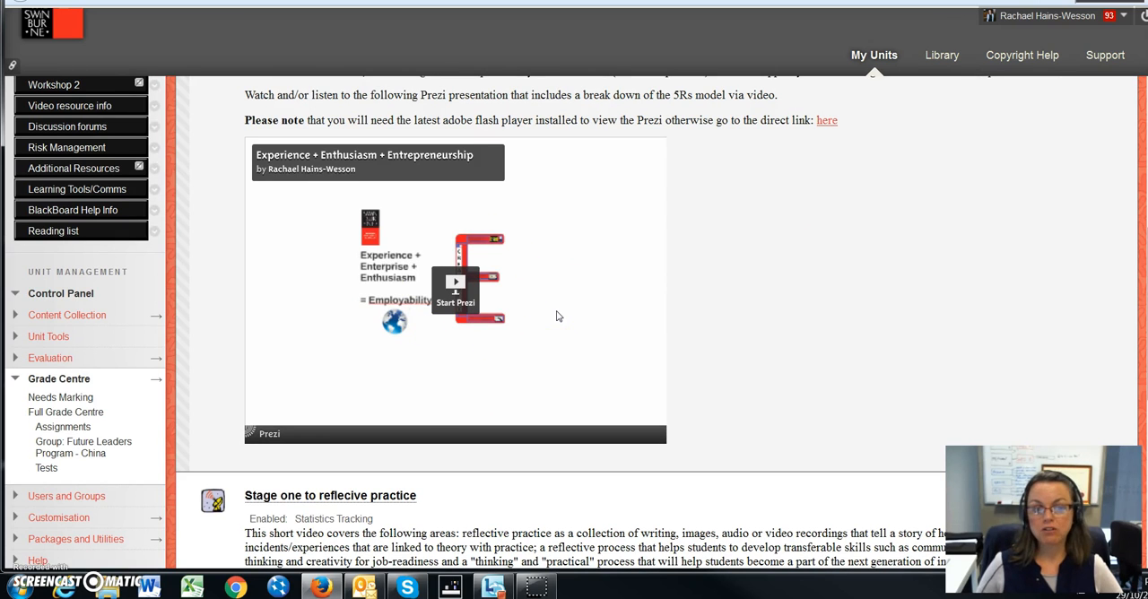
mouse_move(1105, 278)
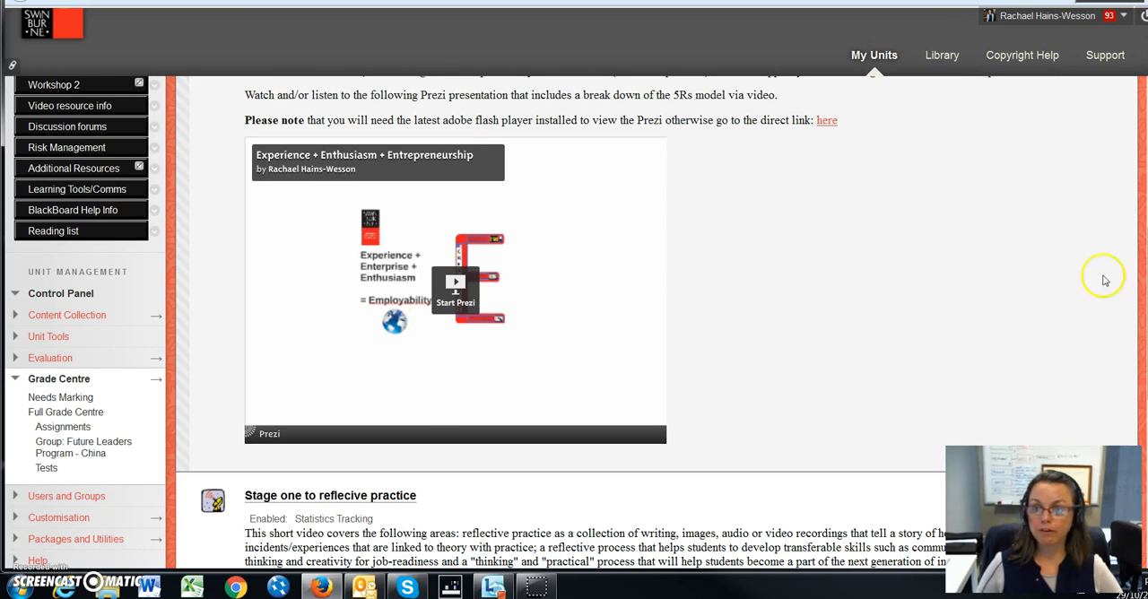
scroll(down, 3)
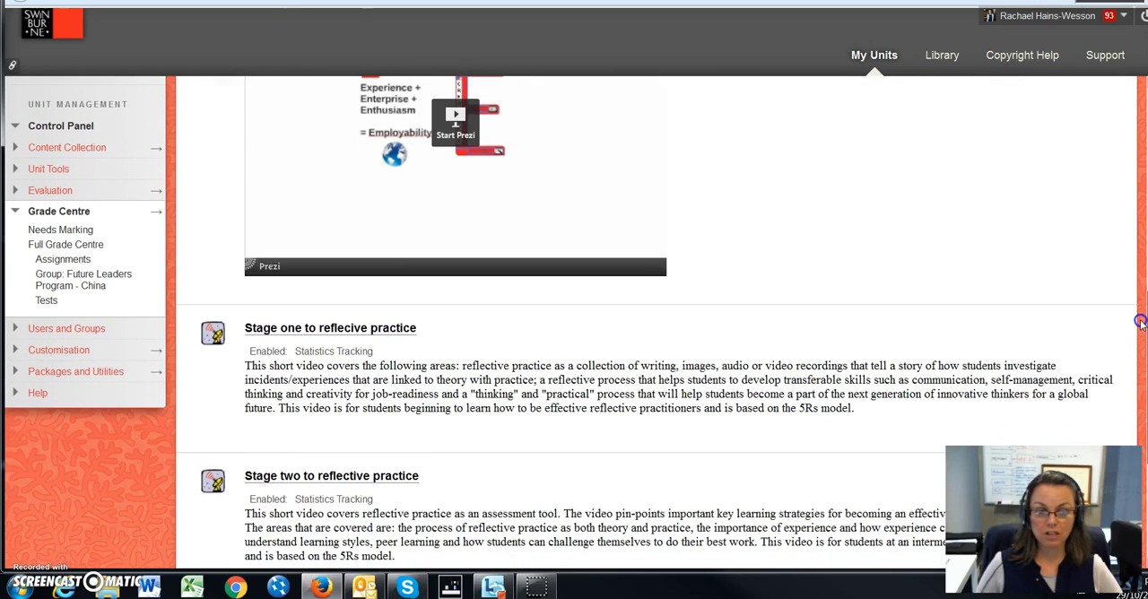
scroll(down, 3)
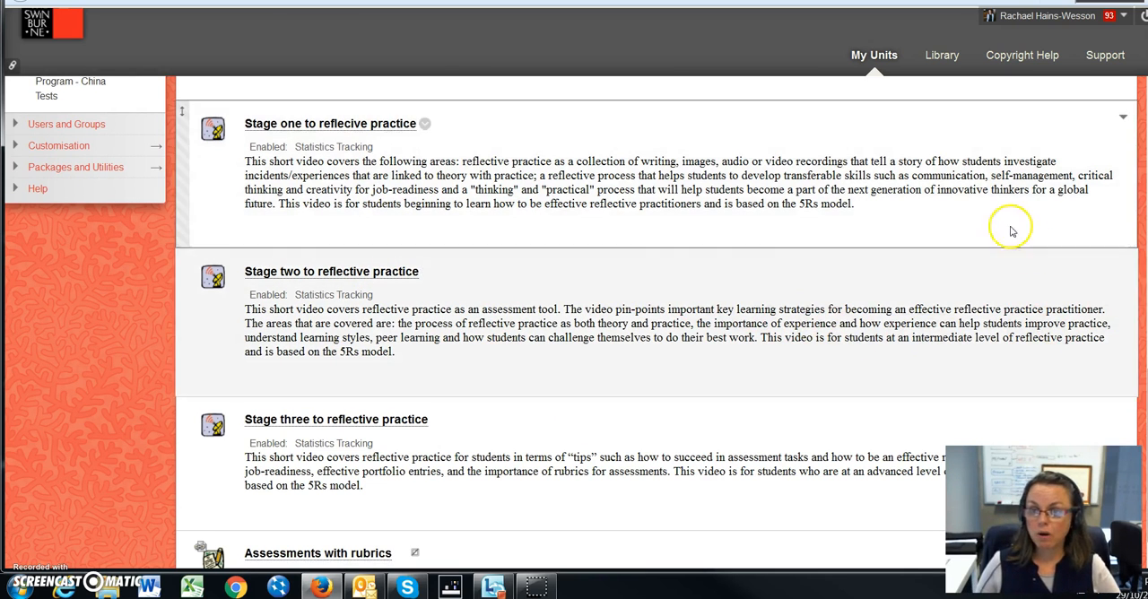
mouse_move(1011, 227)
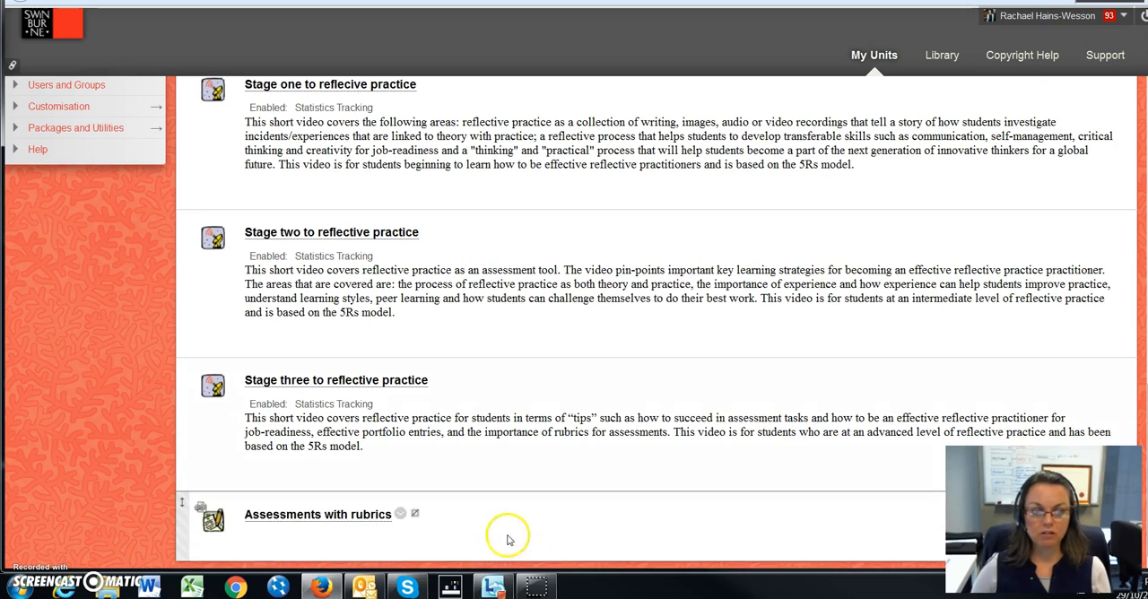
mouse_move(317, 514)
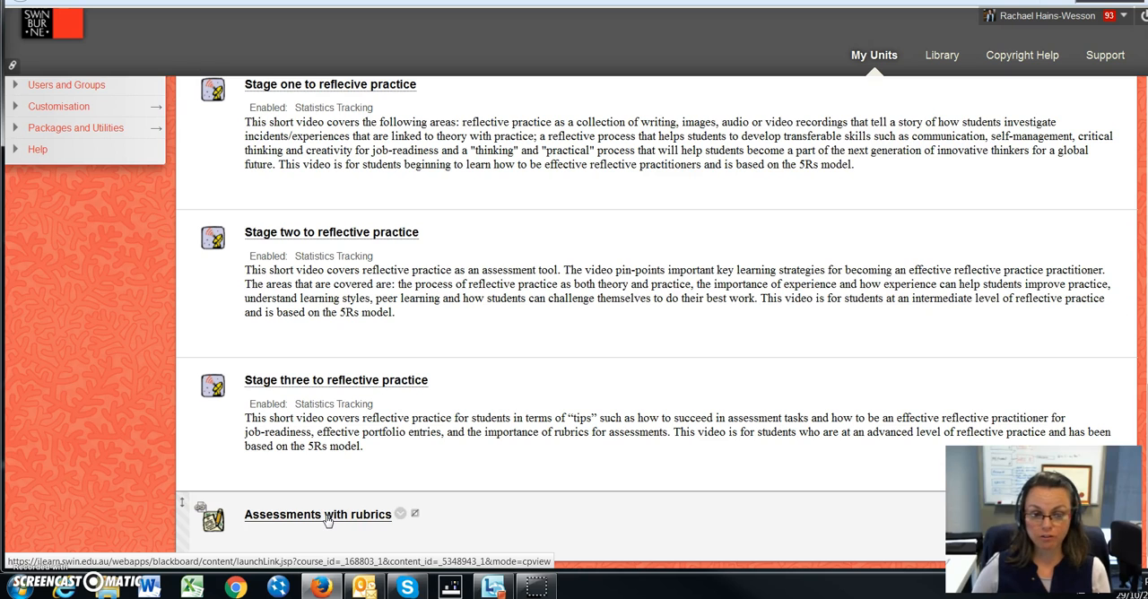
mouse_move(319, 538)
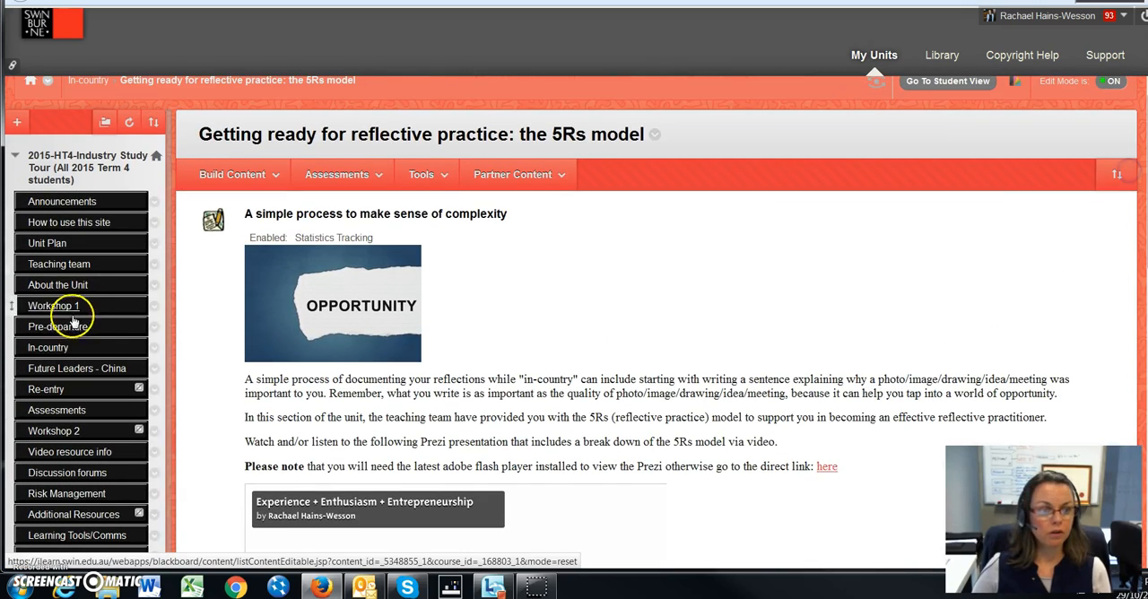
Step: Open In-country and the 'IST unit's blog: how to get involved' item
click(47, 347)
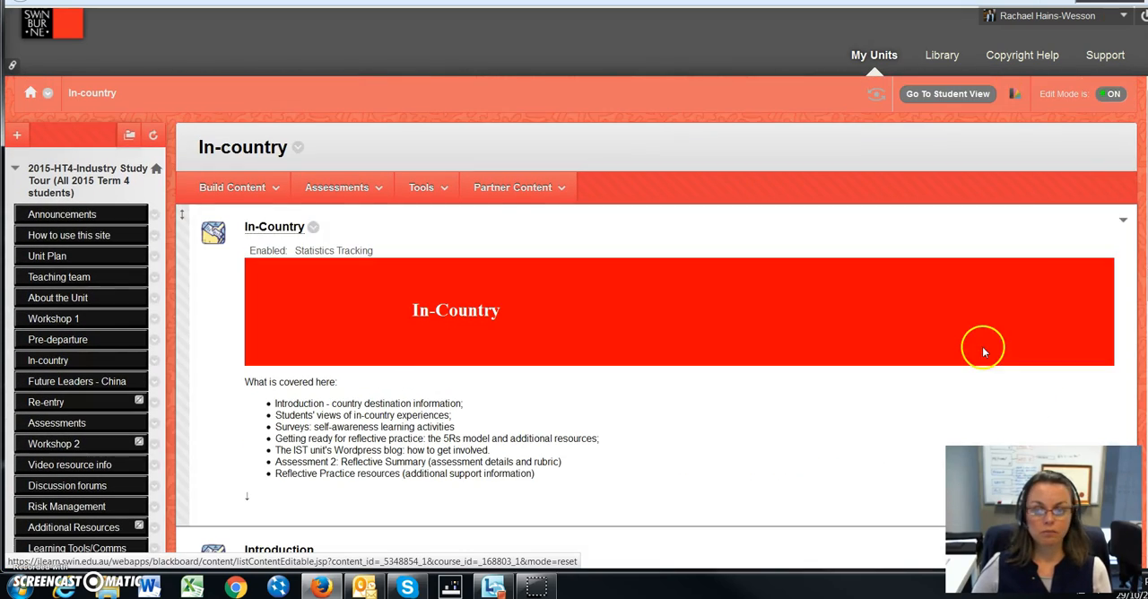
scroll(down, 3)
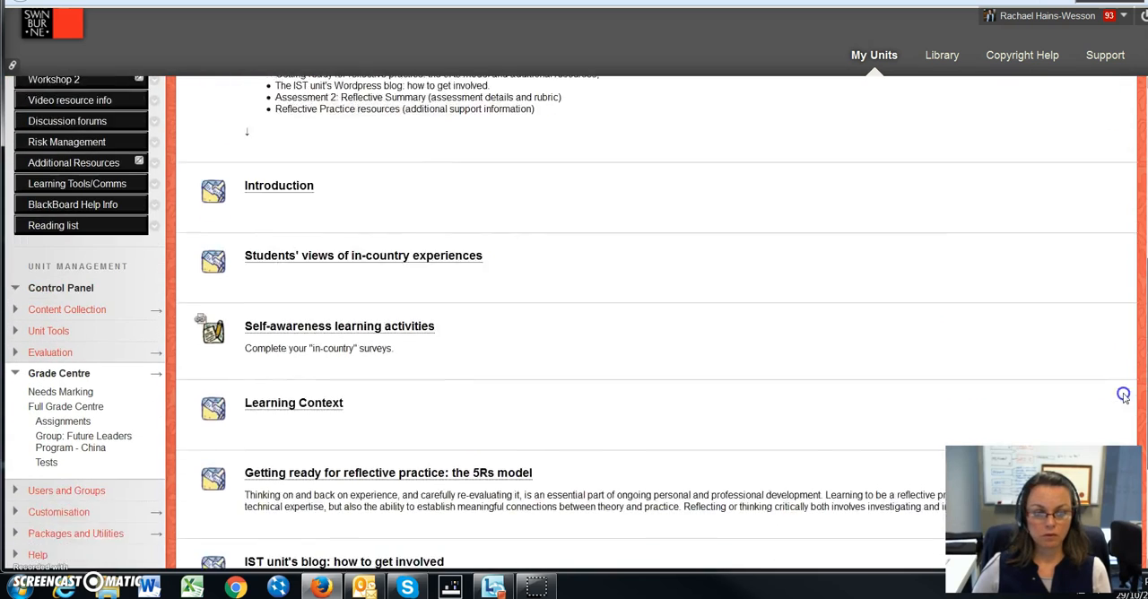
scroll(down, 3)
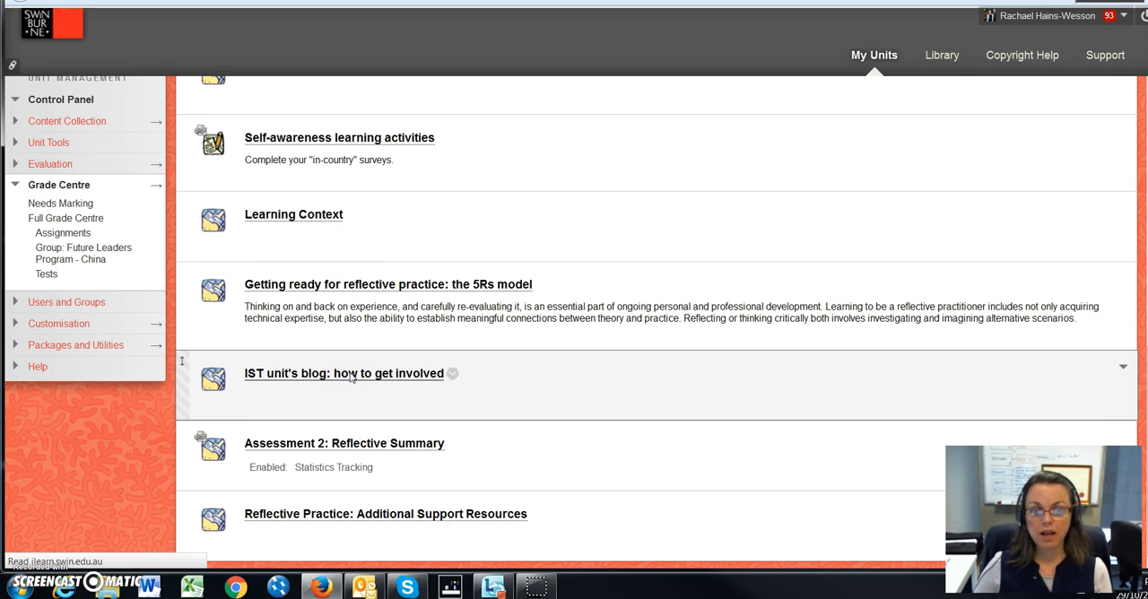
click(343, 373)
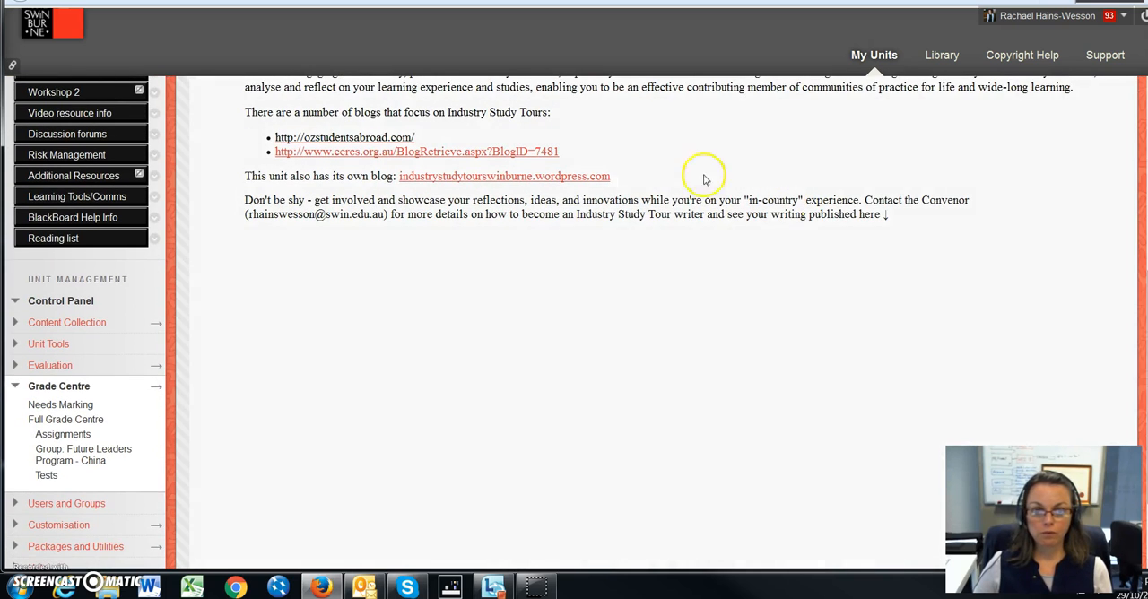
Step: Visit the Industry Study Tours Swinburne WordPress blog, browsing its news and Philippines sections
click(504, 176)
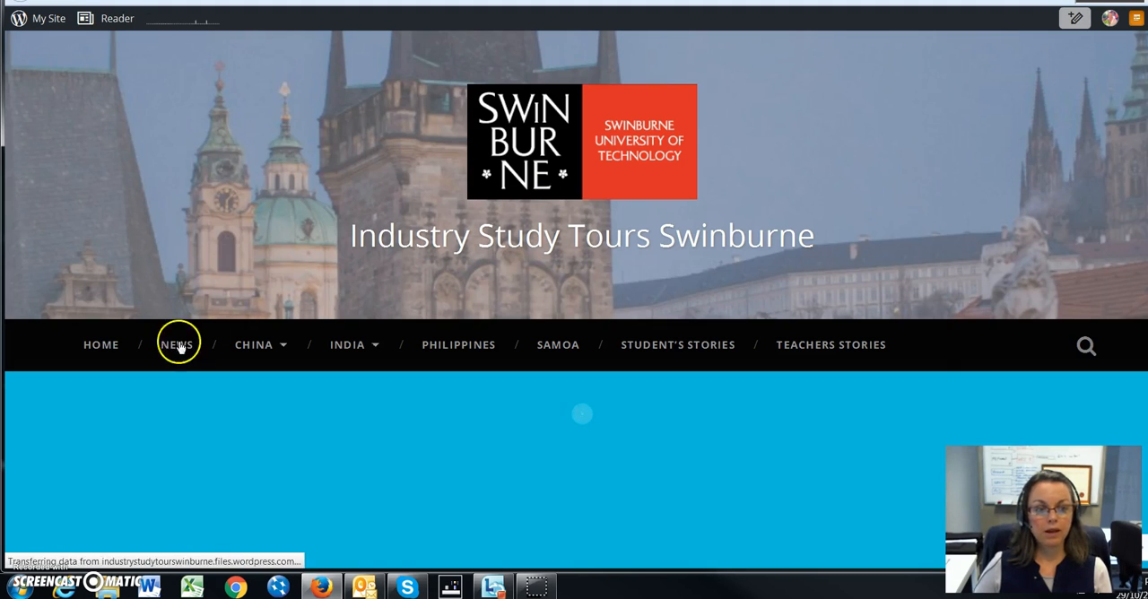
click(100, 344)
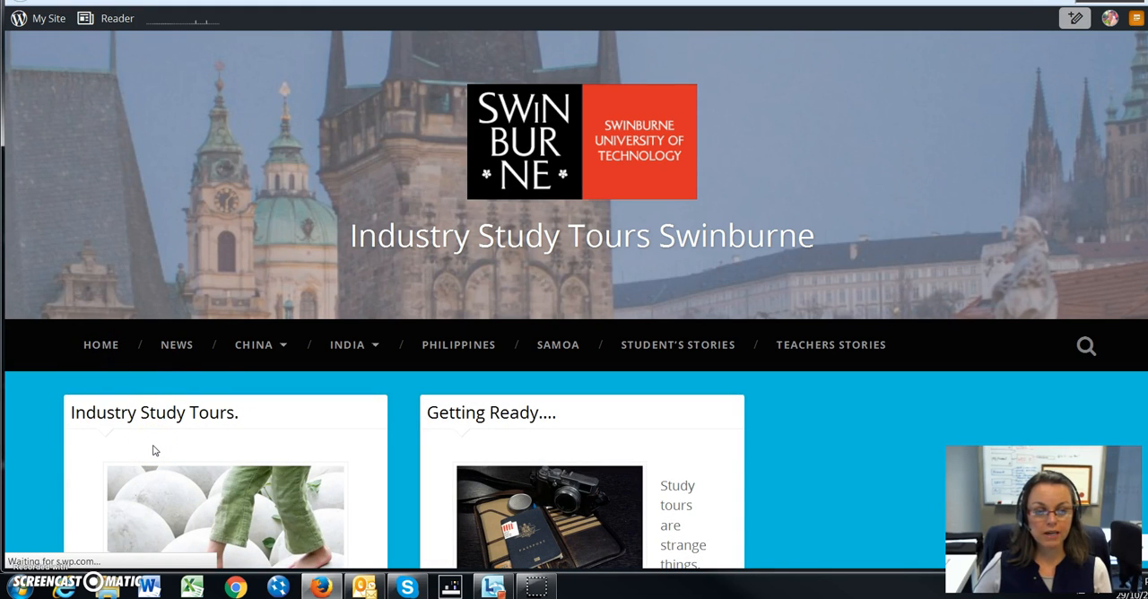
click(254, 344)
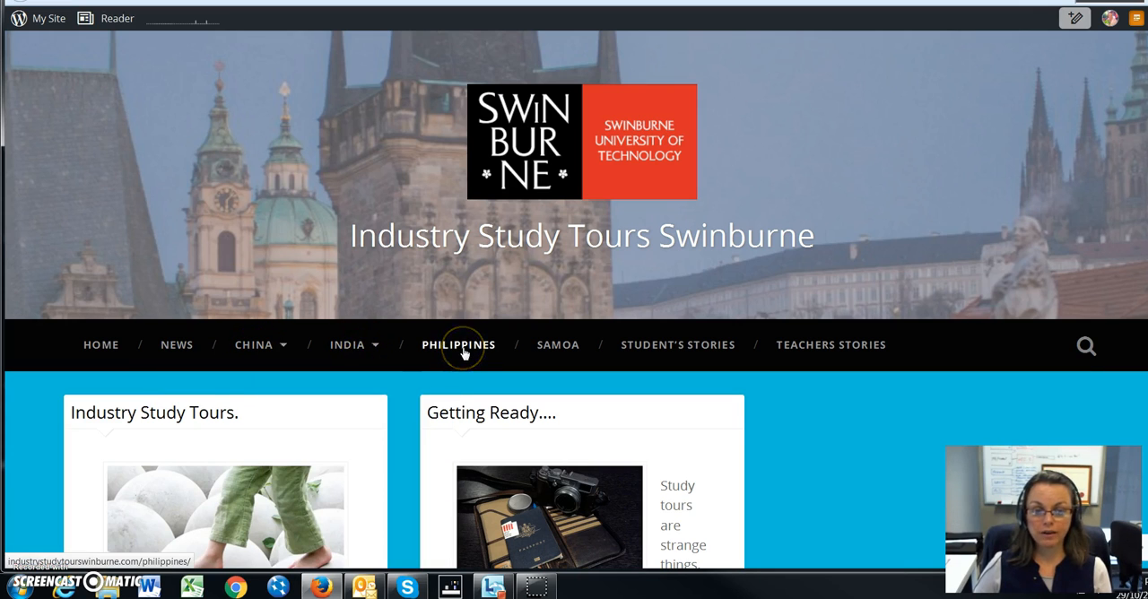
click(253, 344)
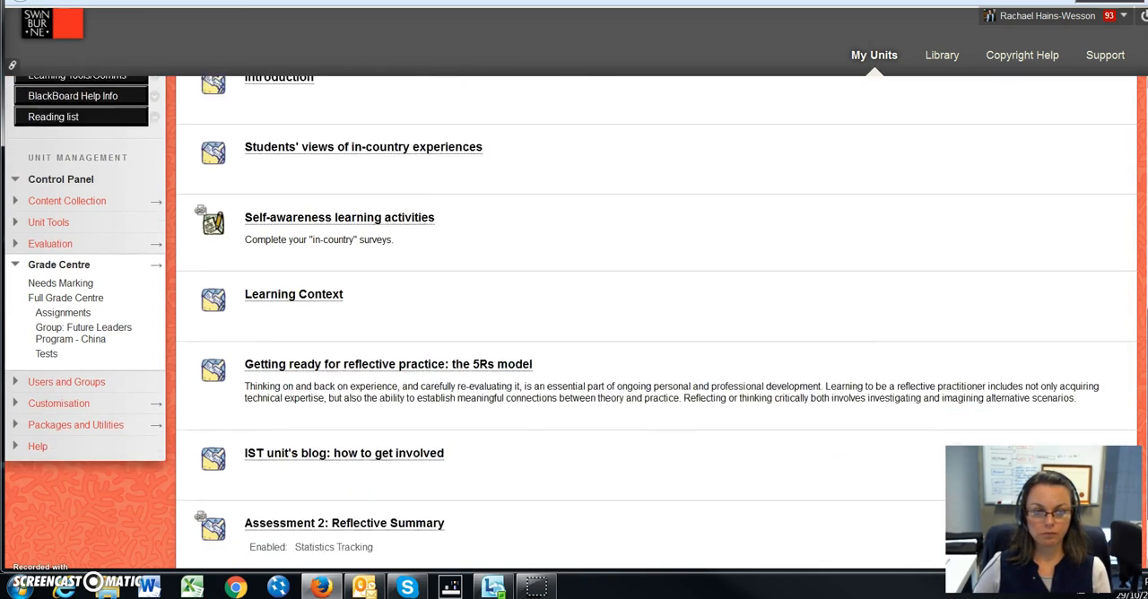
Step: Open the Reflective Practice: Additional Support Resources folder with its four reflective writing resources
scroll(down, 3)
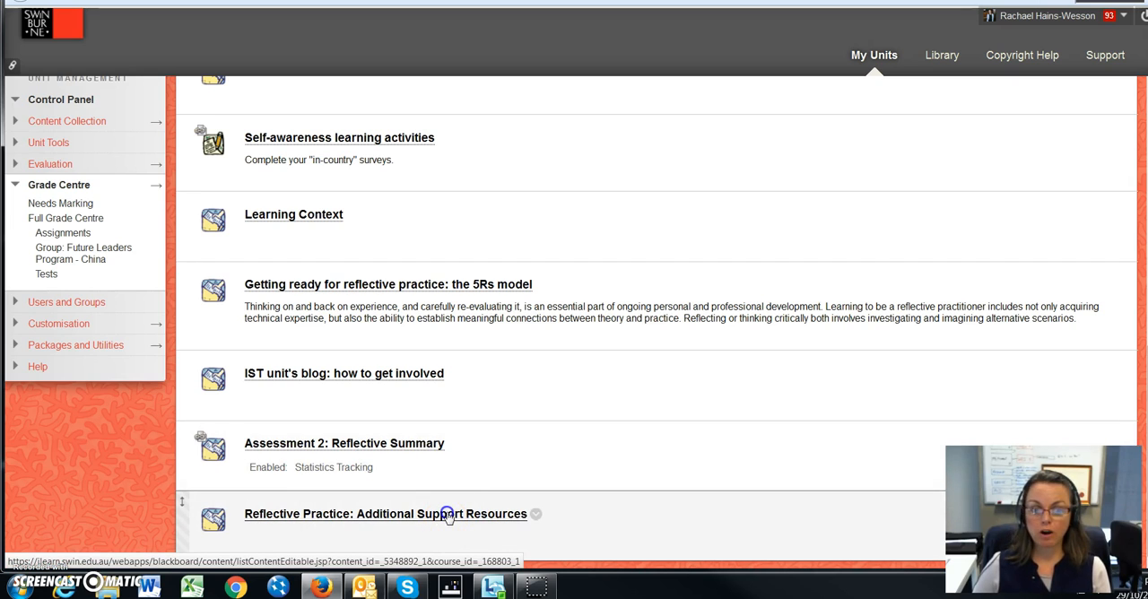
click(386, 514)
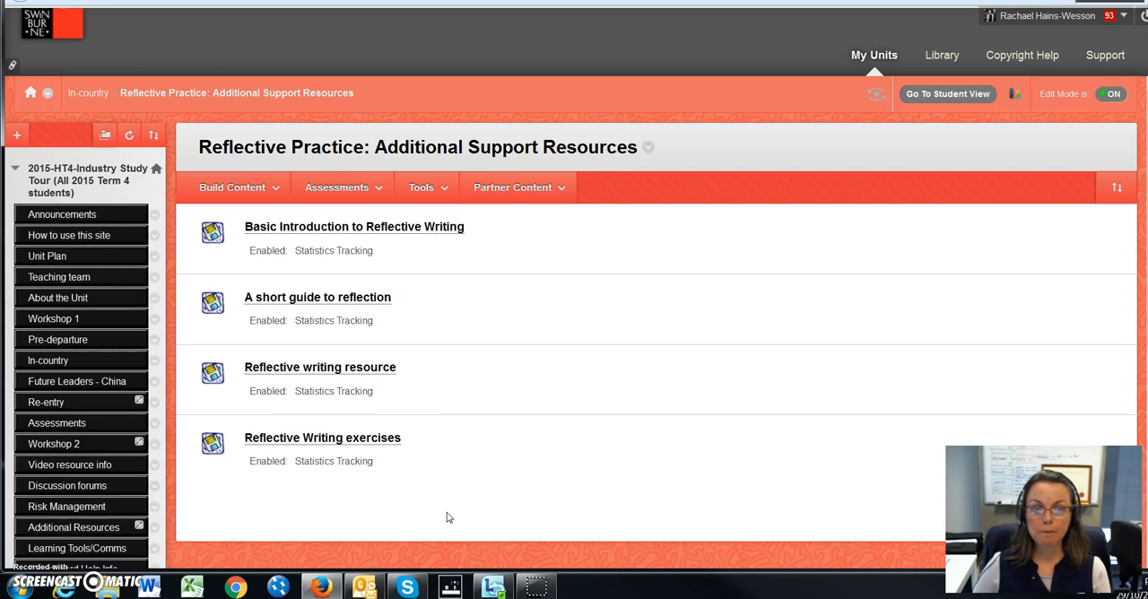
mouse_move(417, 242)
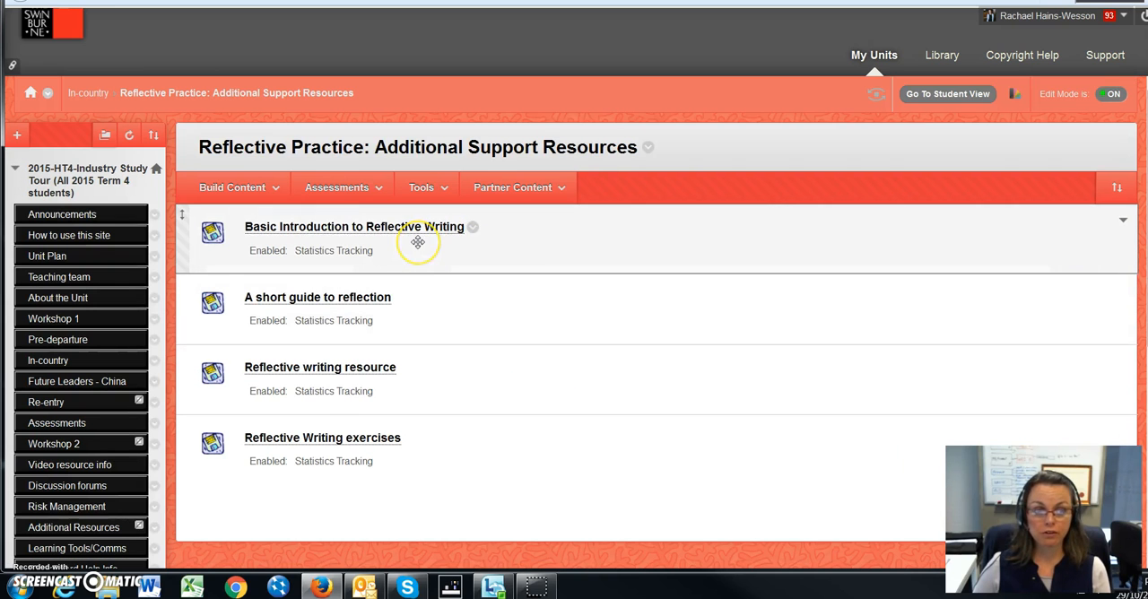
mouse_move(436, 282)
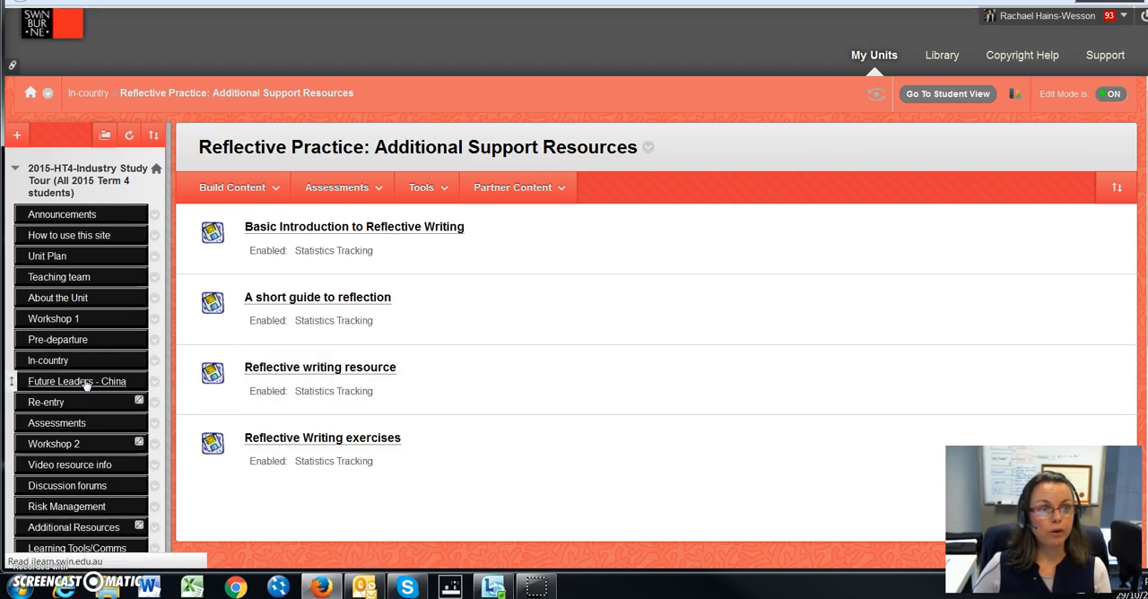
Step: Open Future Leaders - China and scroll past the assessment mapping table to Assessment Advice
click(76, 381)
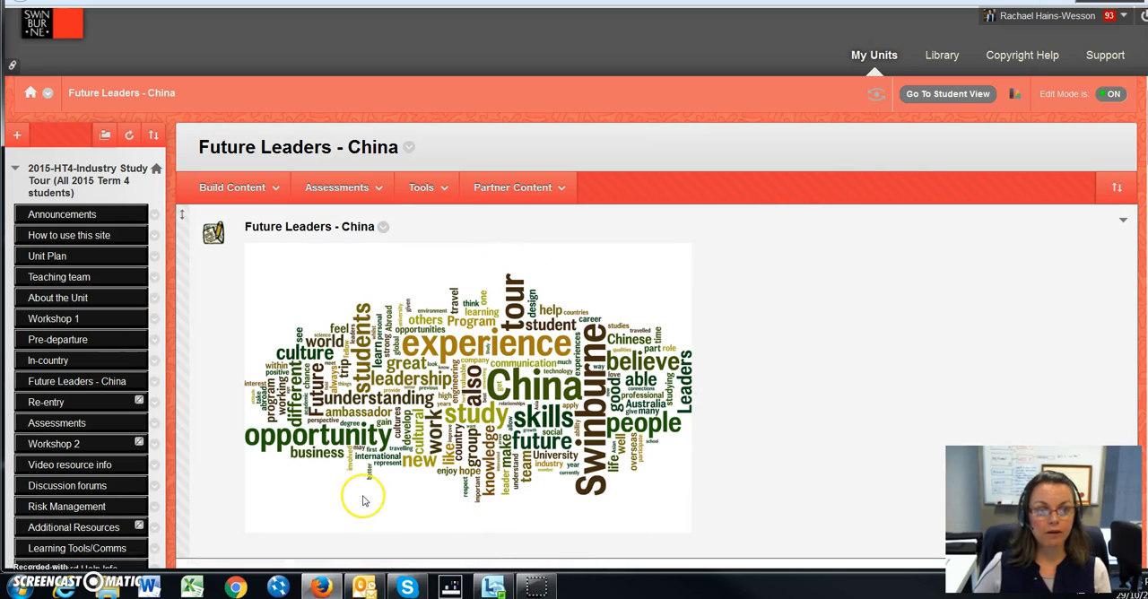
mouse_move(659, 363)
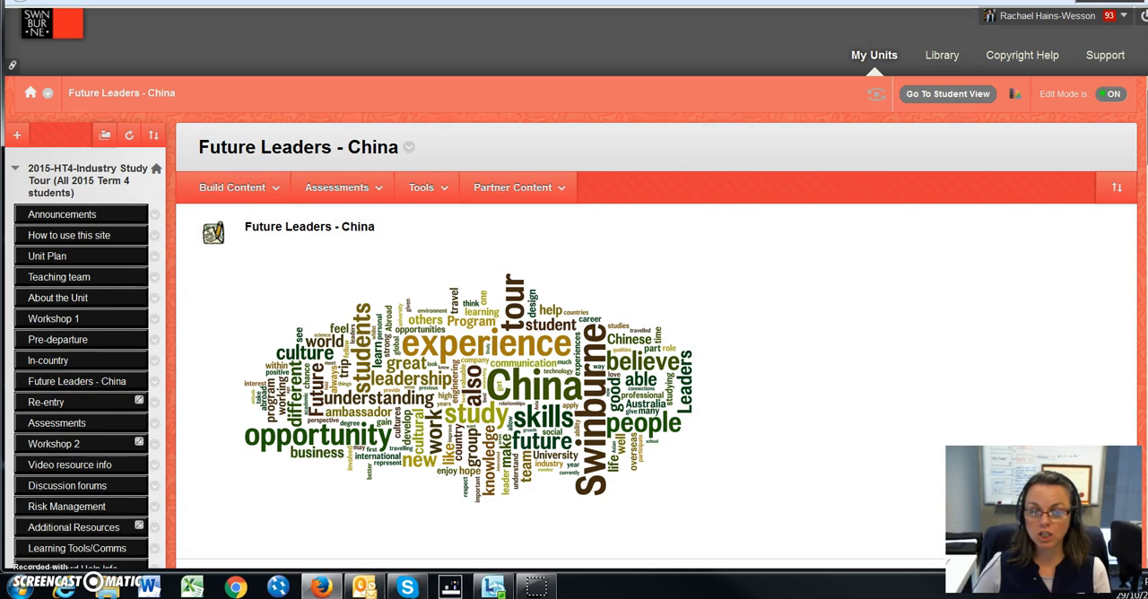
scroll(down, 3)
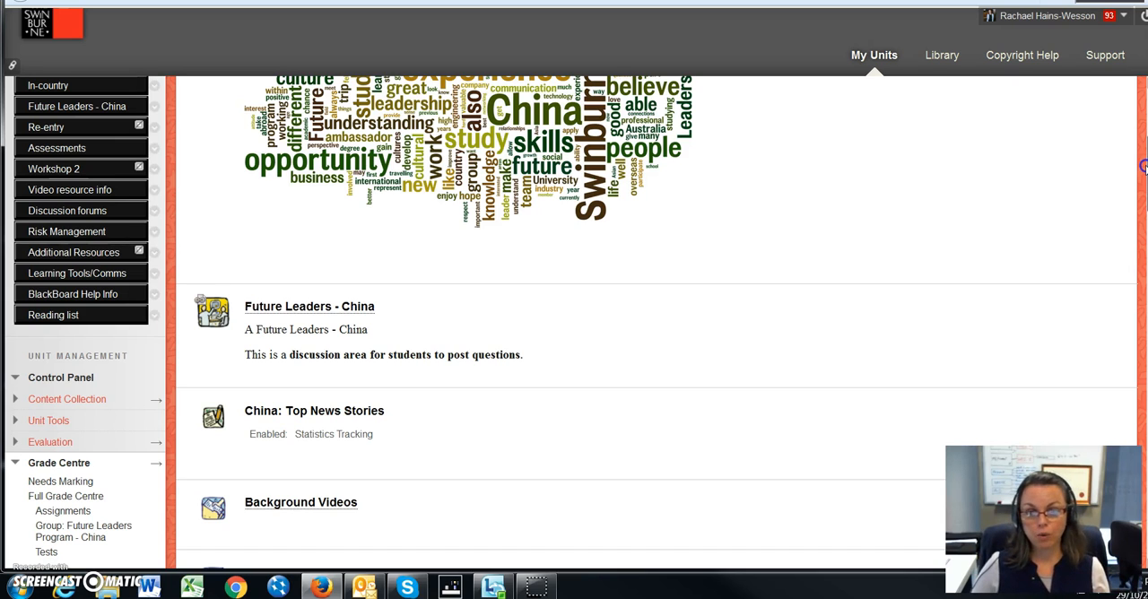
scroll(down, 3)
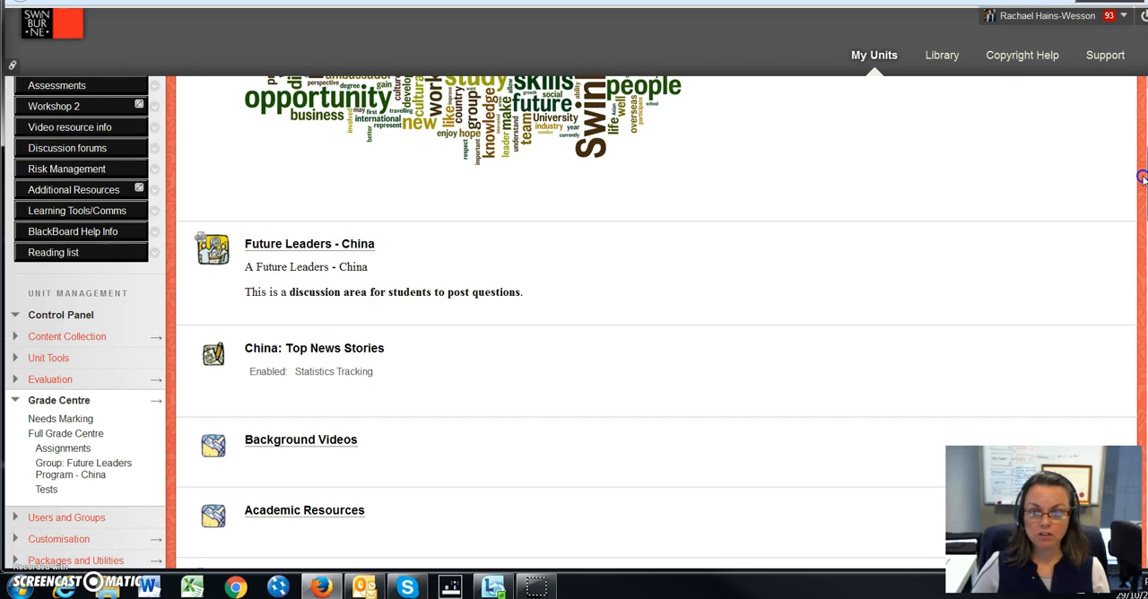
mouse_move(309, 243)
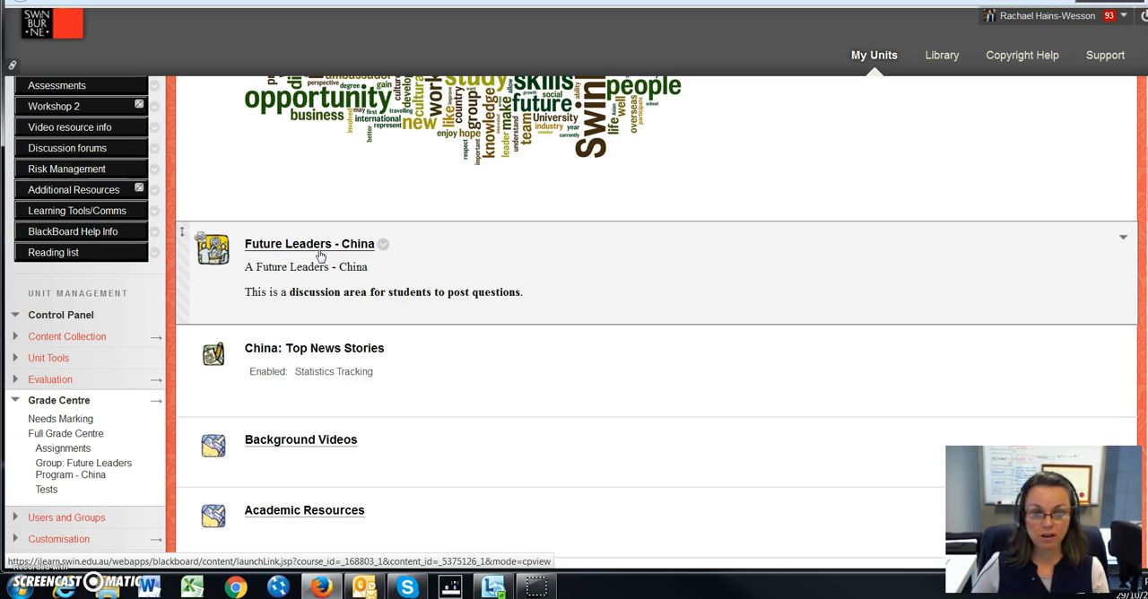
mouse_move(514, 285)
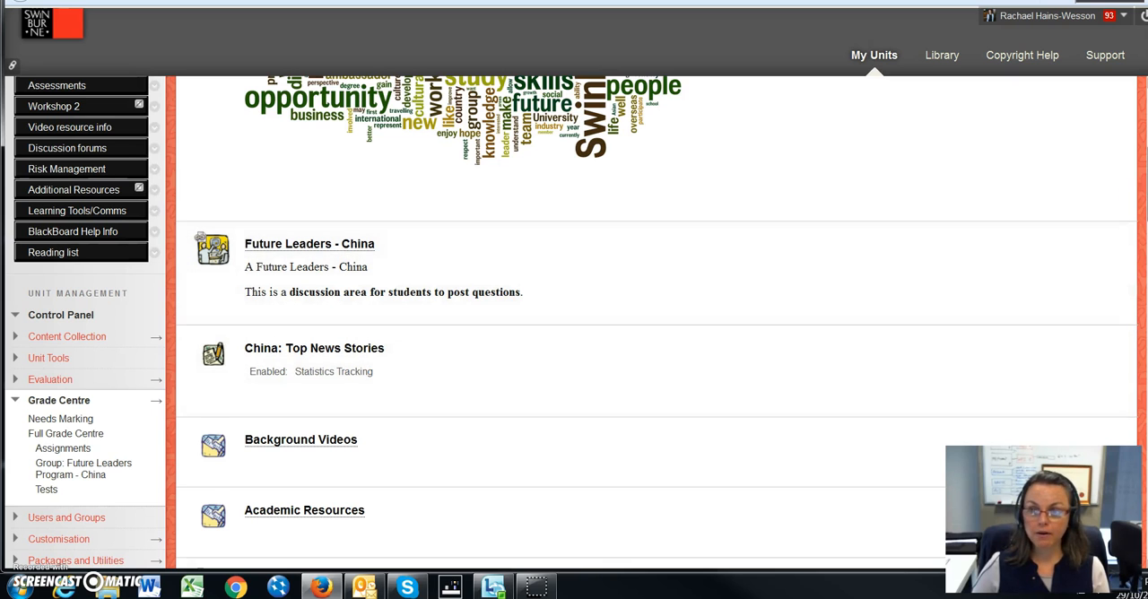
scroll(down, 3)
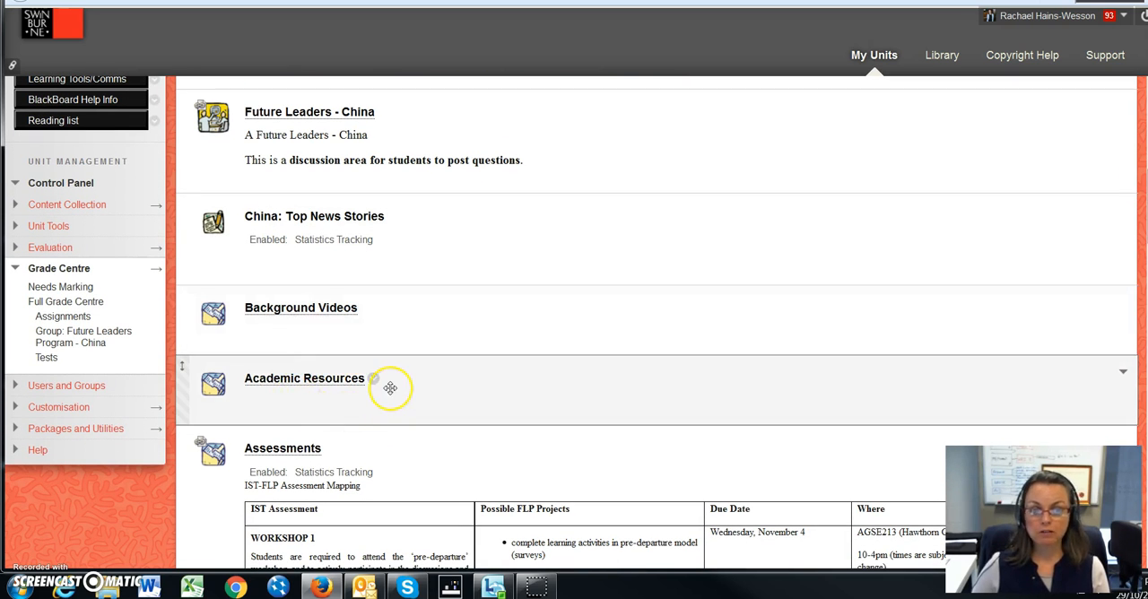
scroll(down, 3)
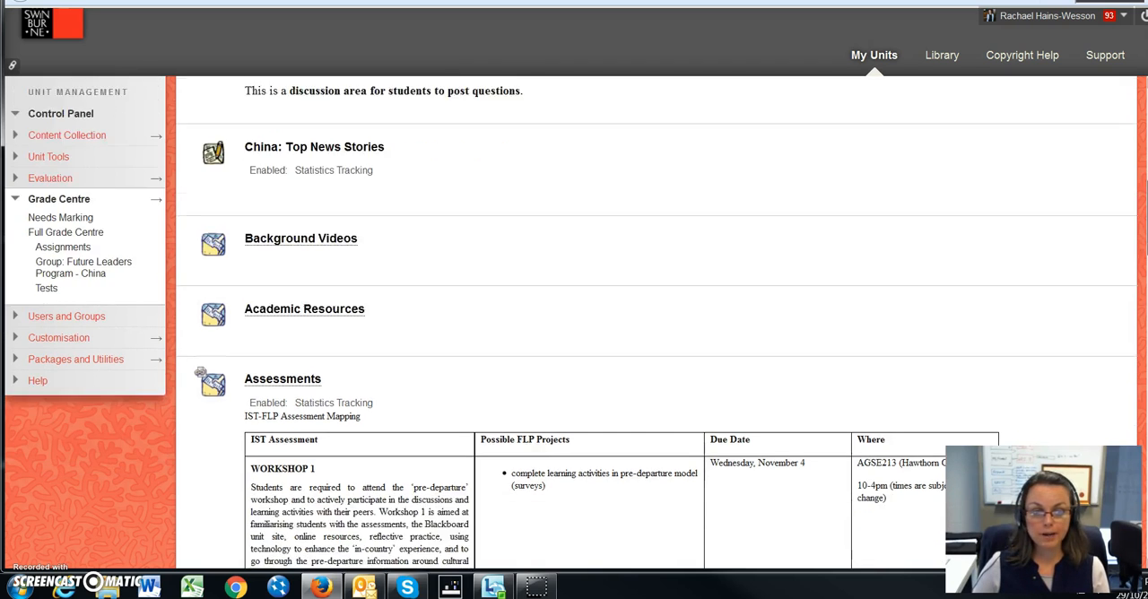
scroll(down, 3)
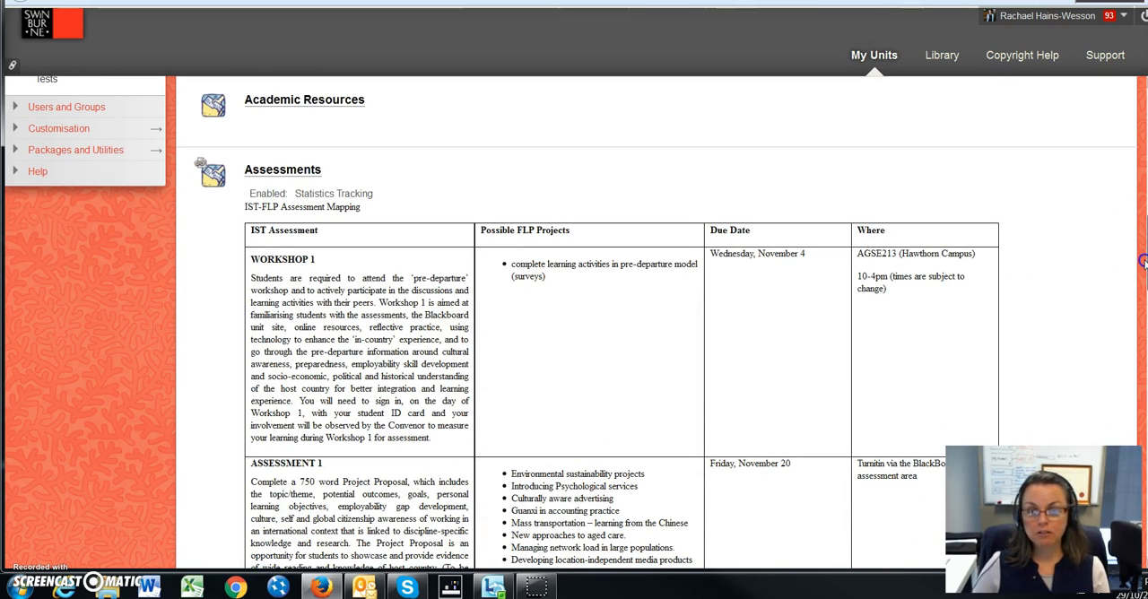
scroll(down, 3)
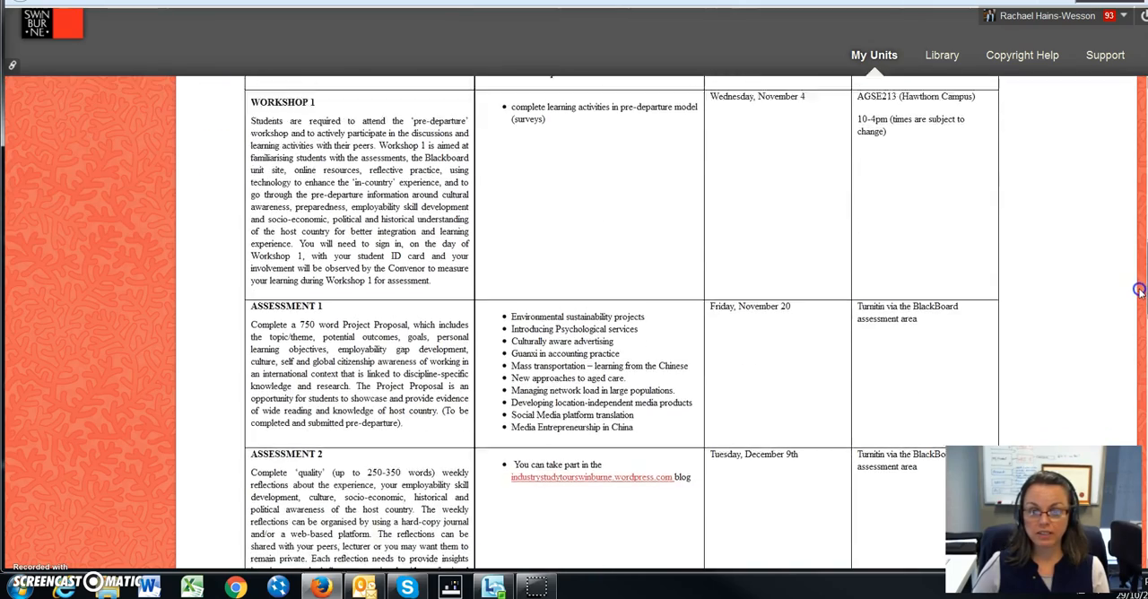
scroll(down, 3)
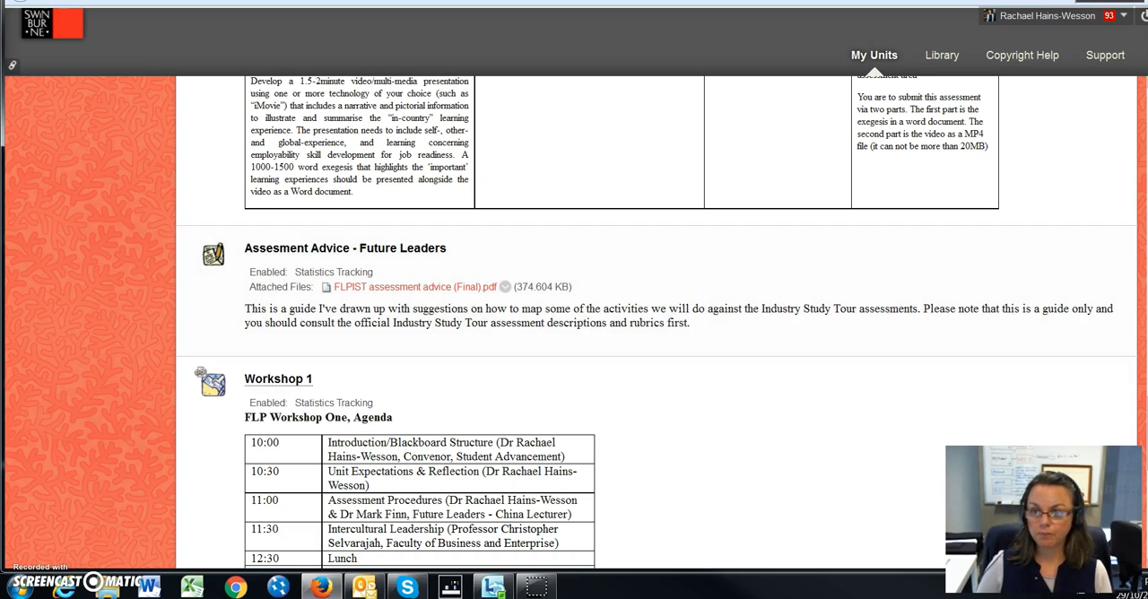
Step: Scroll through the Workshop 1 agenda and self-awareness surveys, then reload Future Leaders - China
scroll(down, 3)
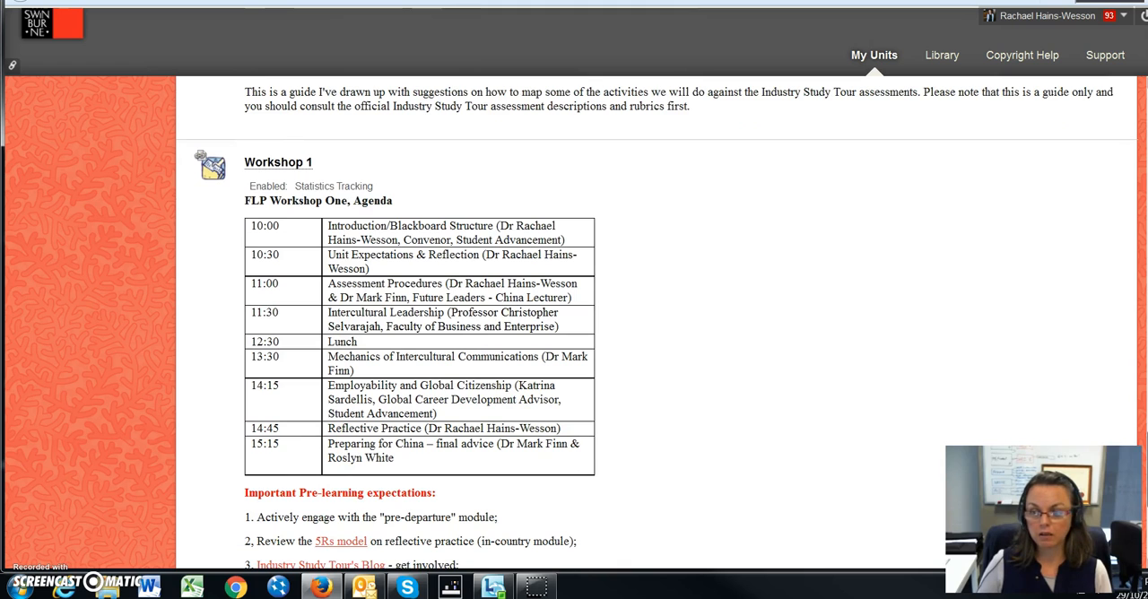
mouse_move(955, 369)
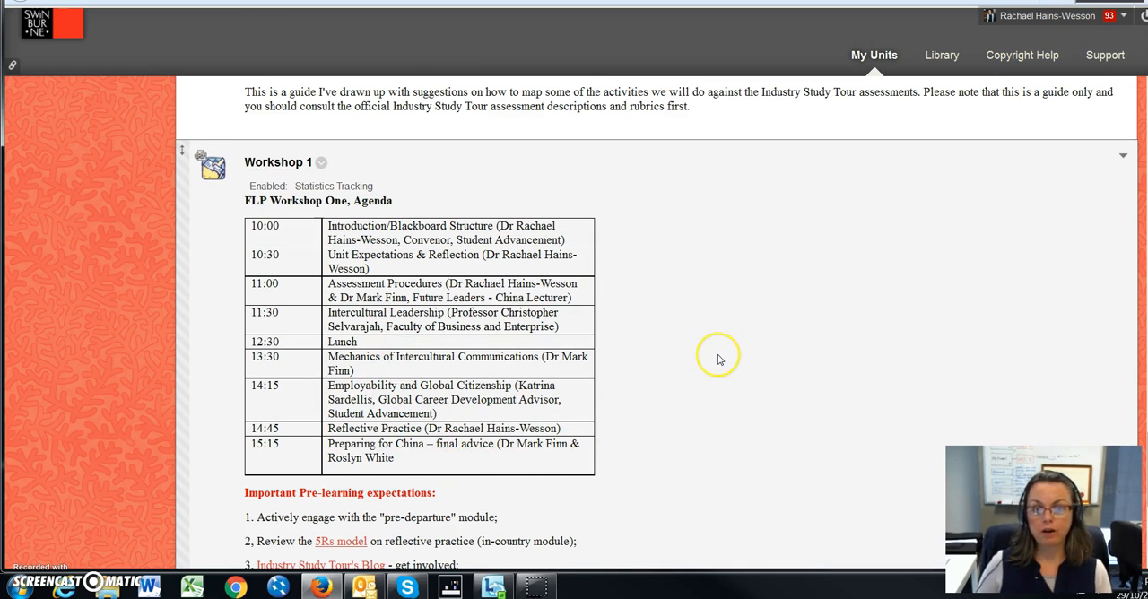
mouse_move(801, 366)
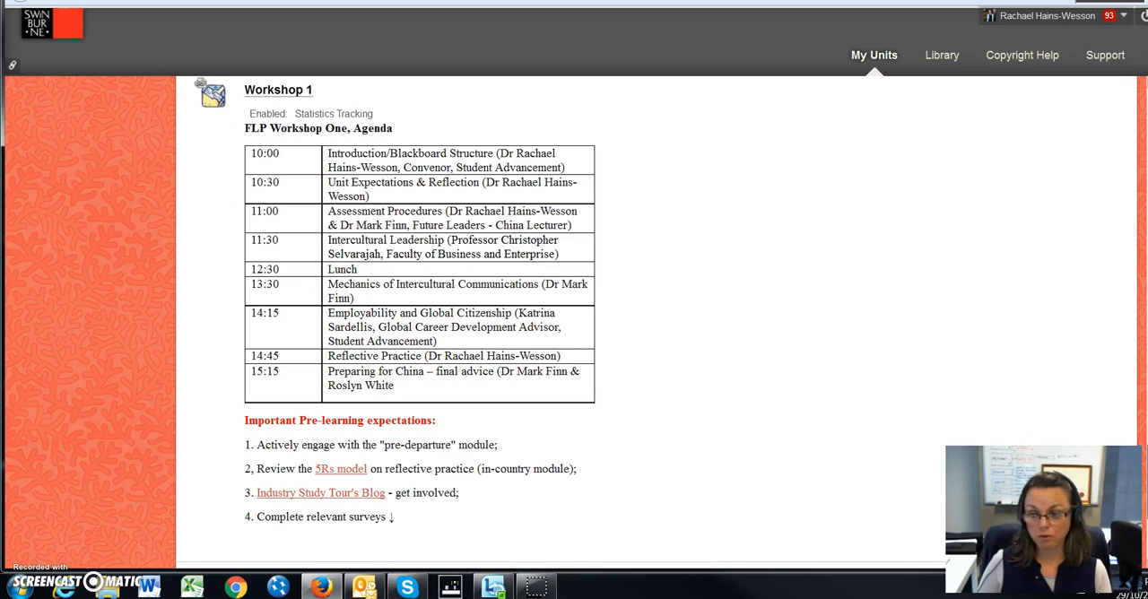
scroll(down, 3)
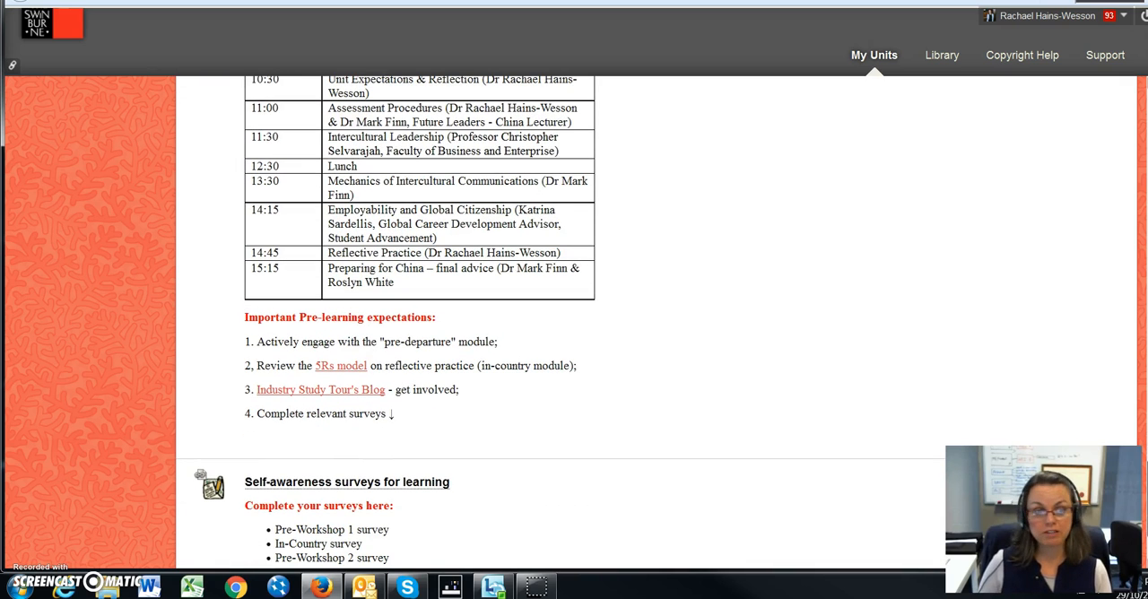
scroll(down, 3)
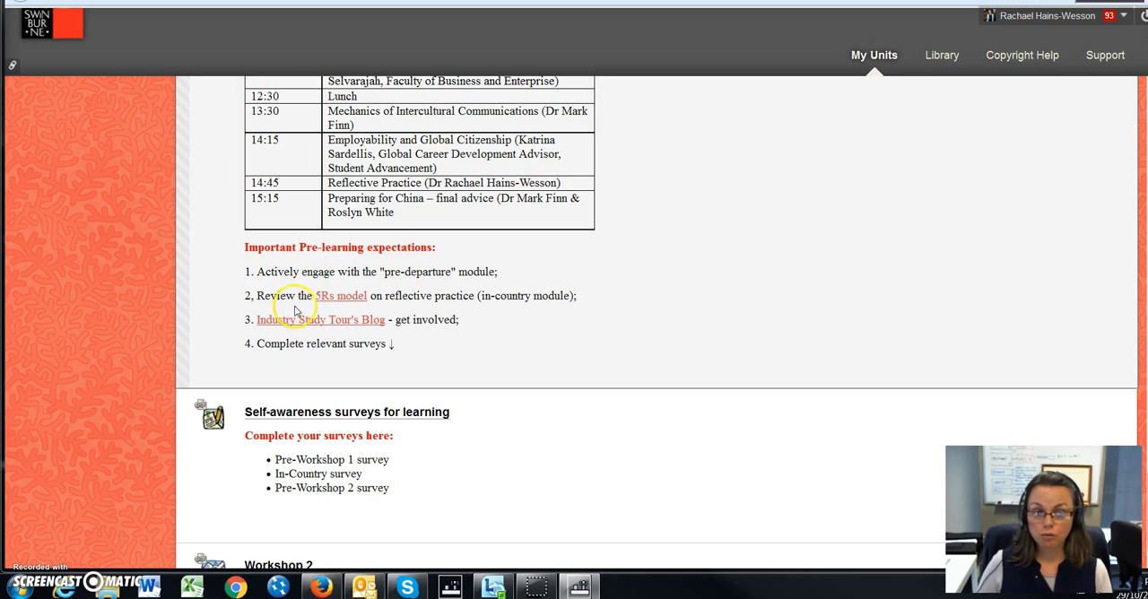
mouse_move(343, 308)
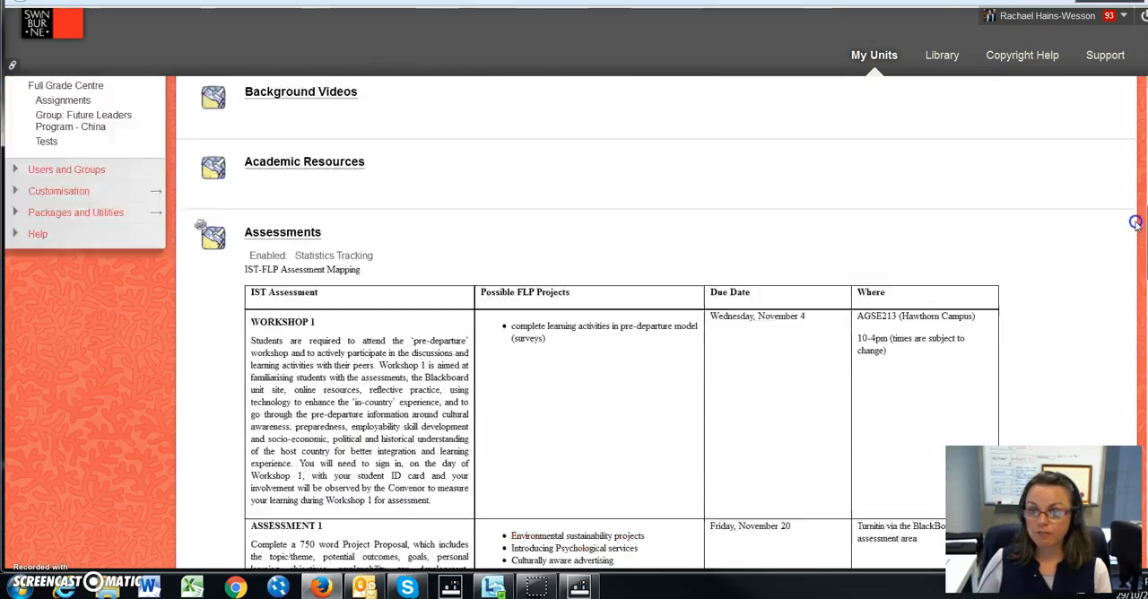
click(82, 113)
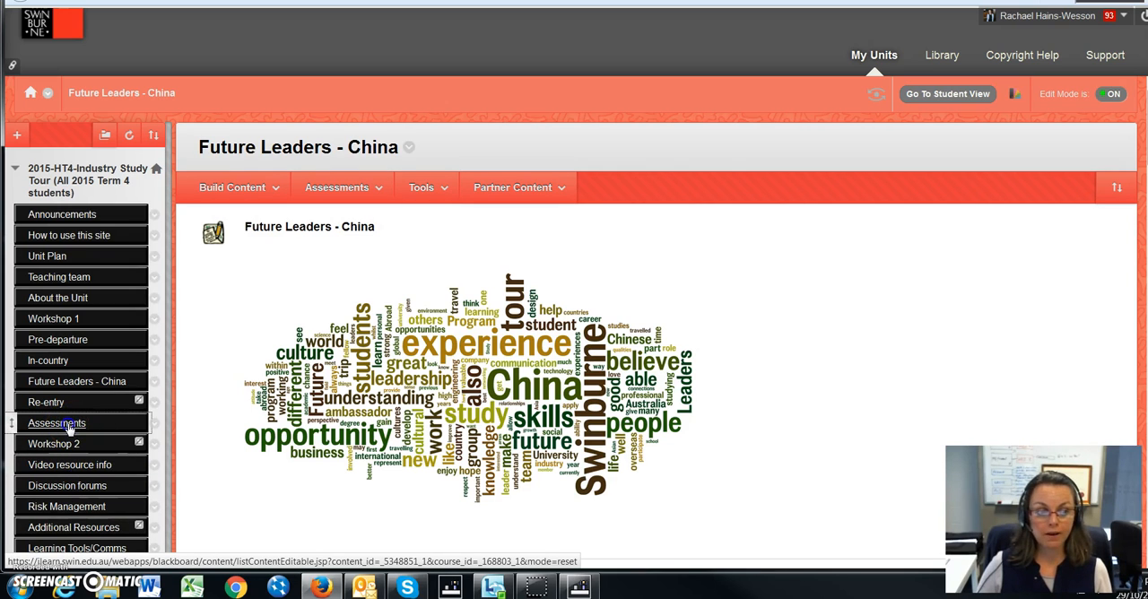
Step: Open the Assessments area, then the Video resource info page recommending platforms like Powtoon
click(56, 423)
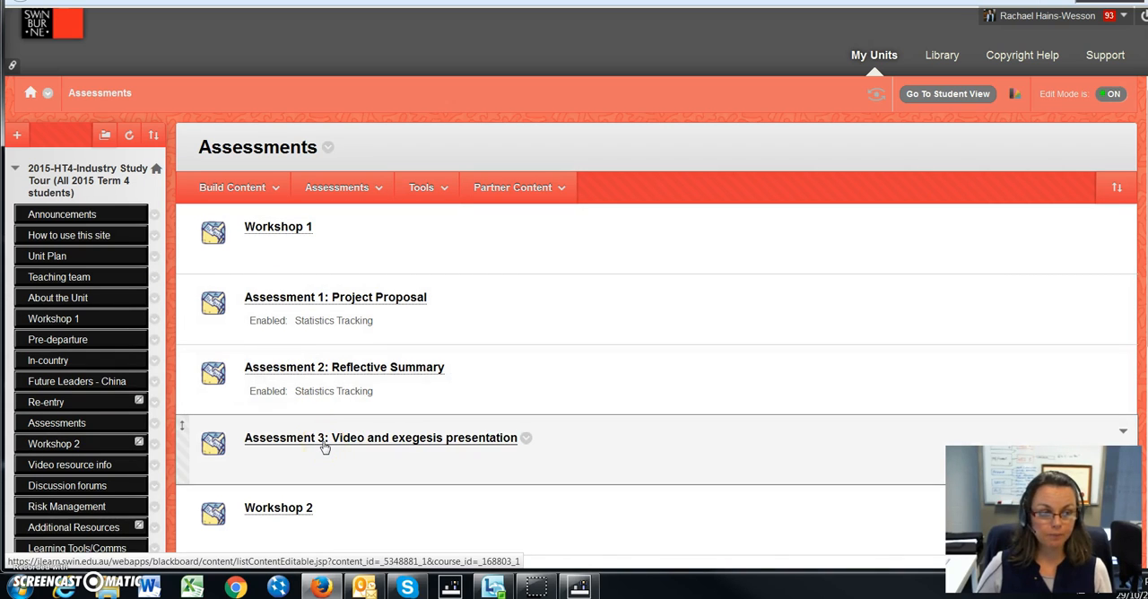
mouse_move(327, 460)
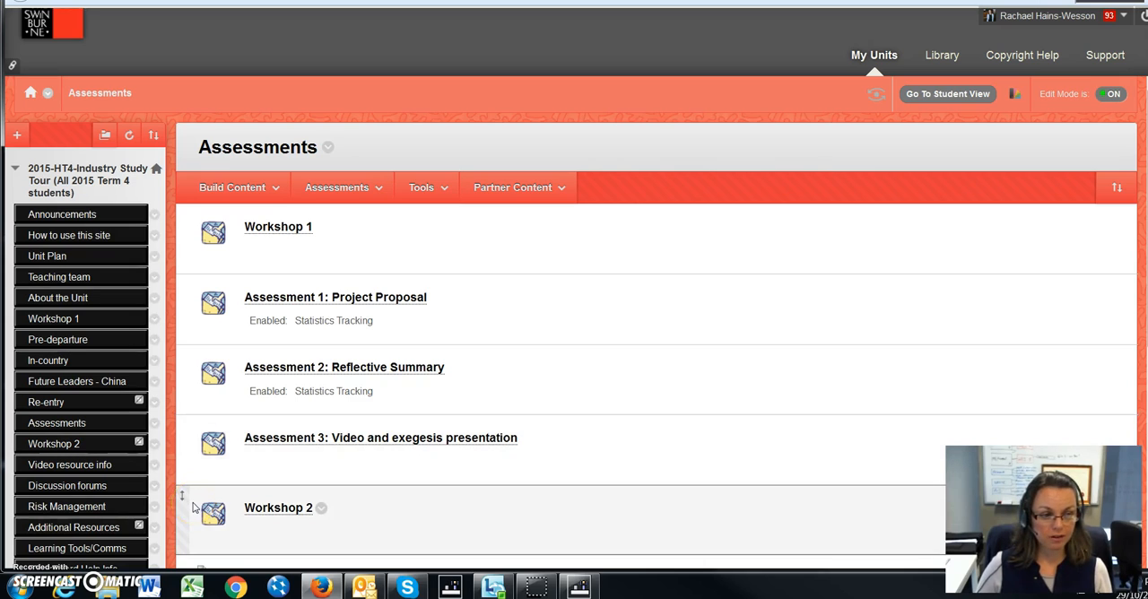
mouse_move(69, 465)
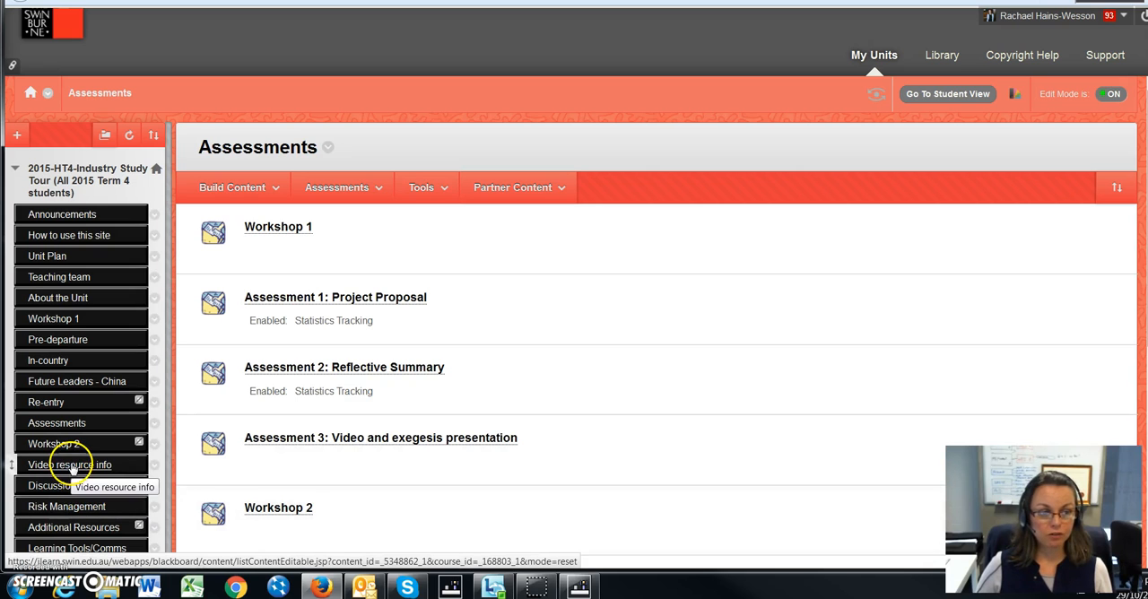
click(69, 465)
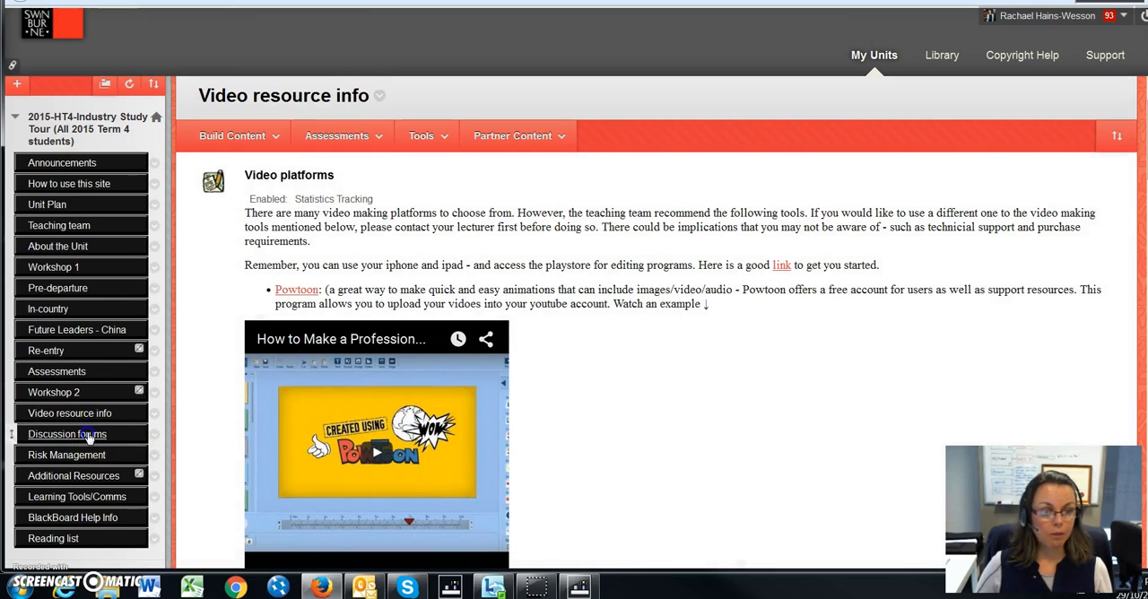
Step: Glance at the Discussion Board forums, then read the Risk Management pre-departure module login guide
click(67, 434)
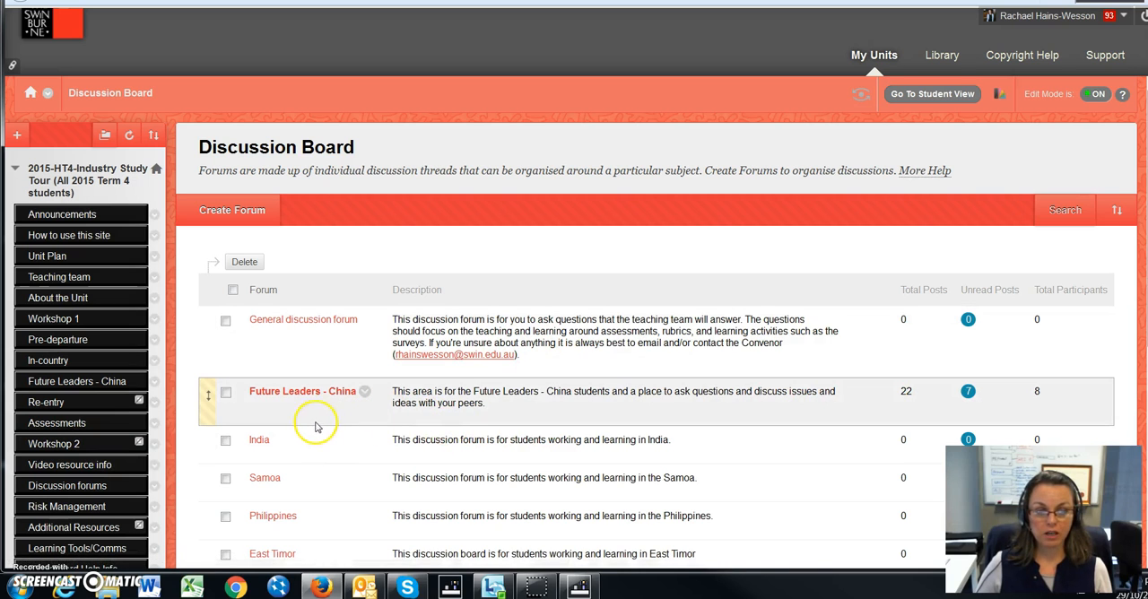
mouse_move(313, 425)
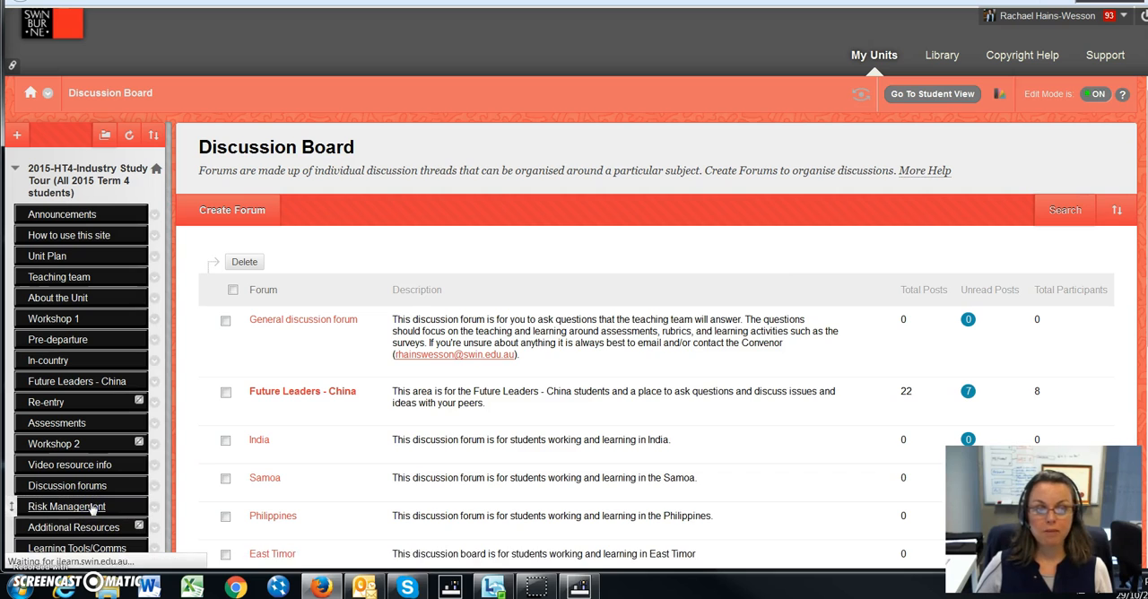
click(66, 507)
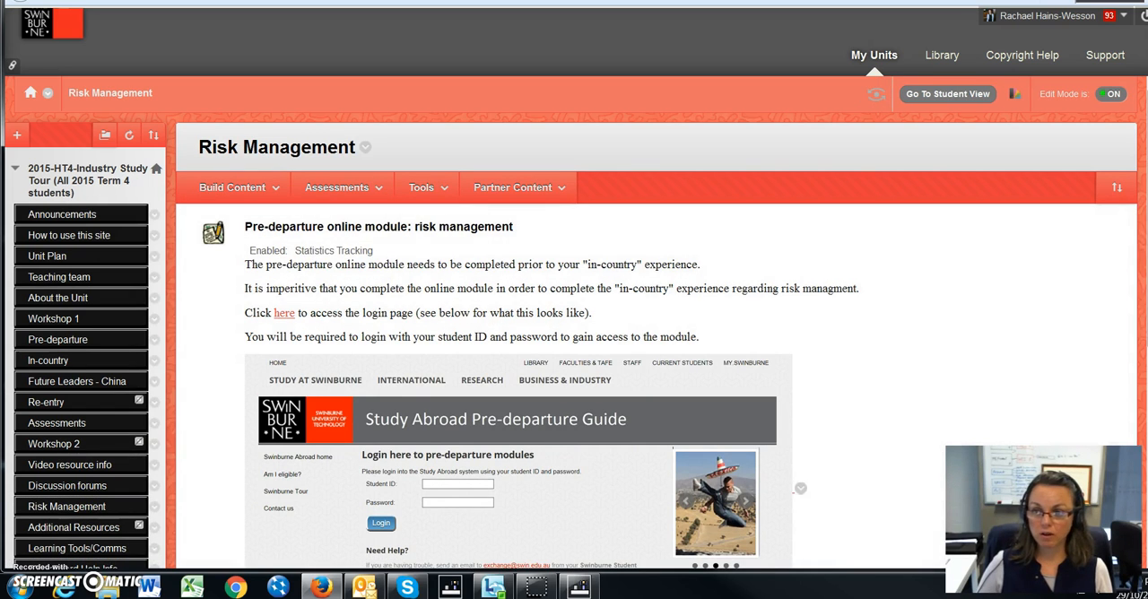
scroll(down, 3)
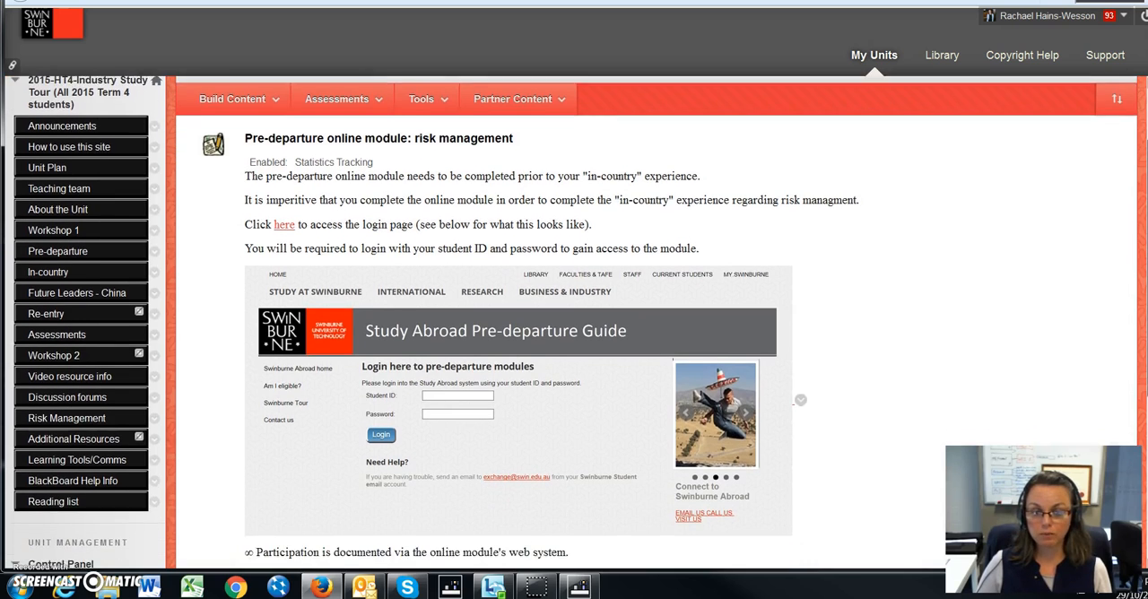
scroll(down, 3)
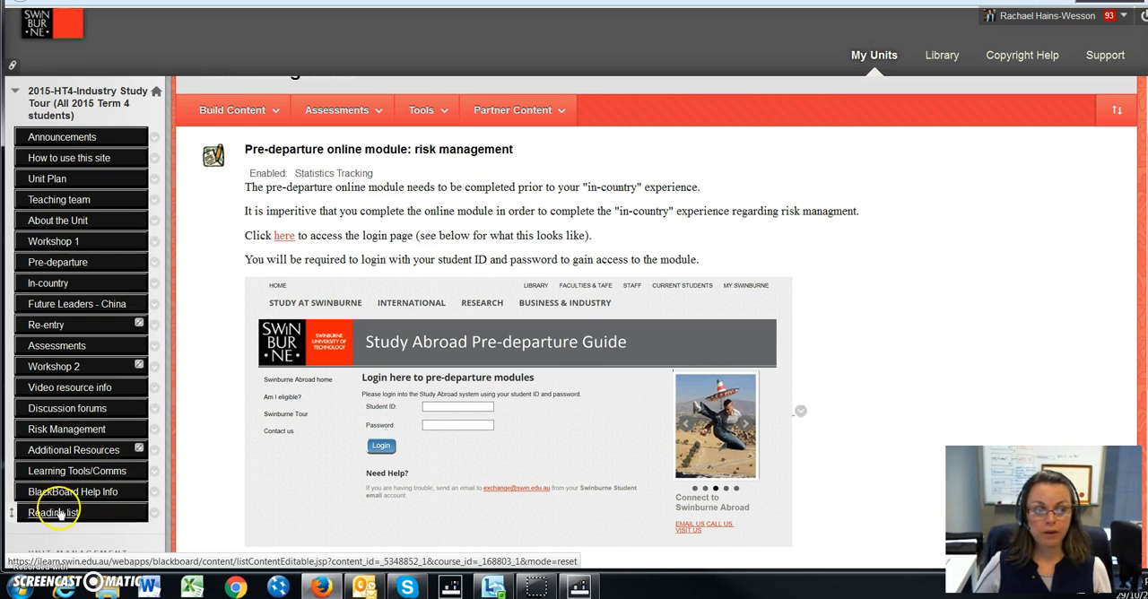
Step: Browse the Reading list lesson plan's Curriculum Resources: articles, a blog, PDFs and book chapters
click(55, 512)
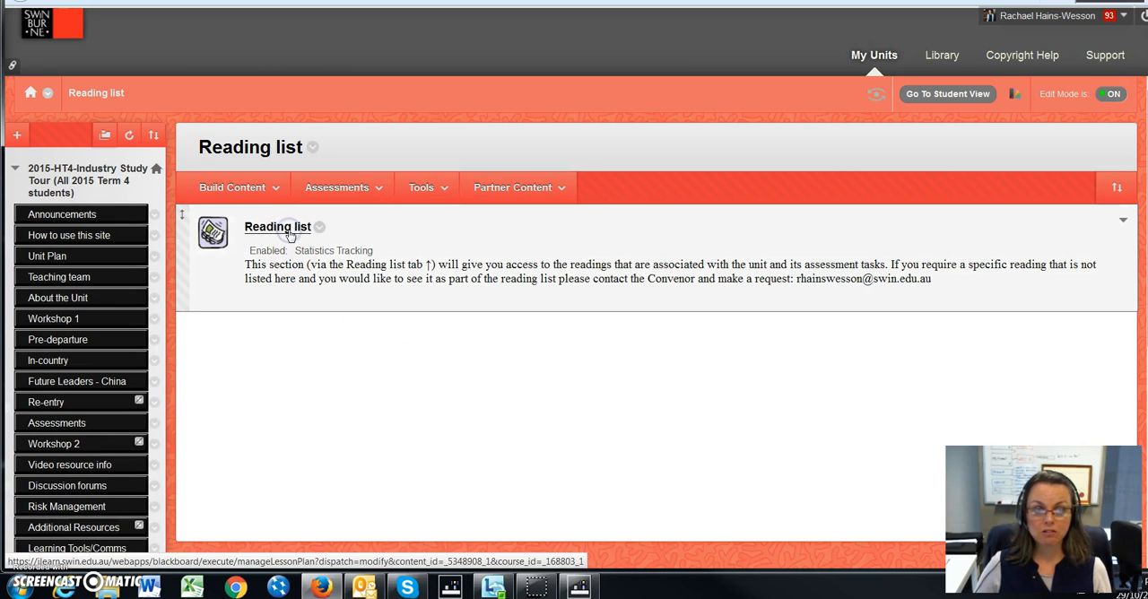
click(277, 226)
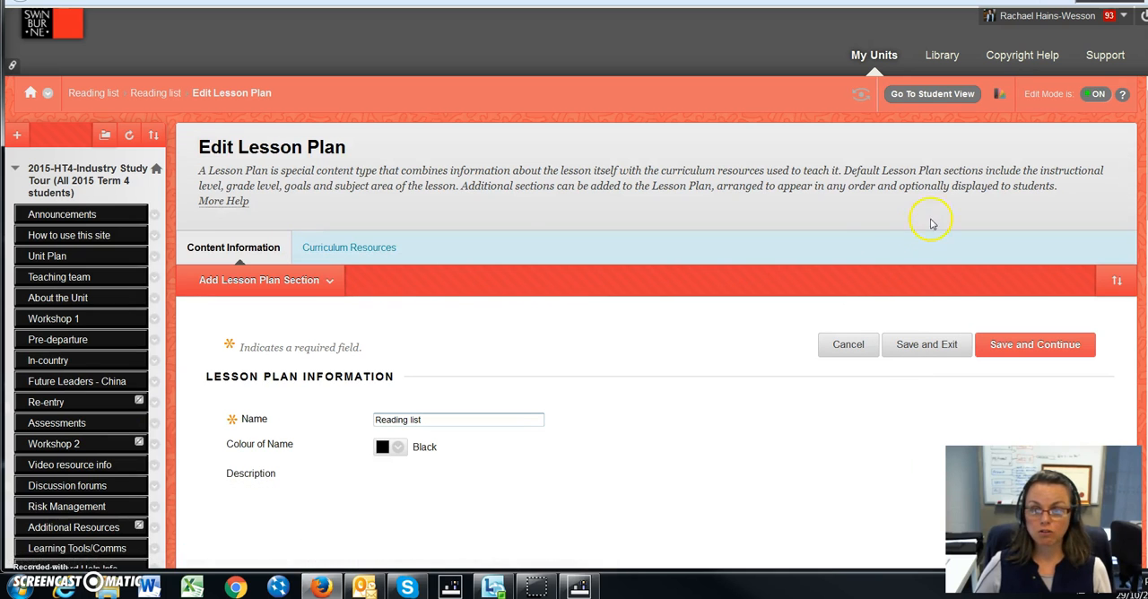
scroll(down, 3)
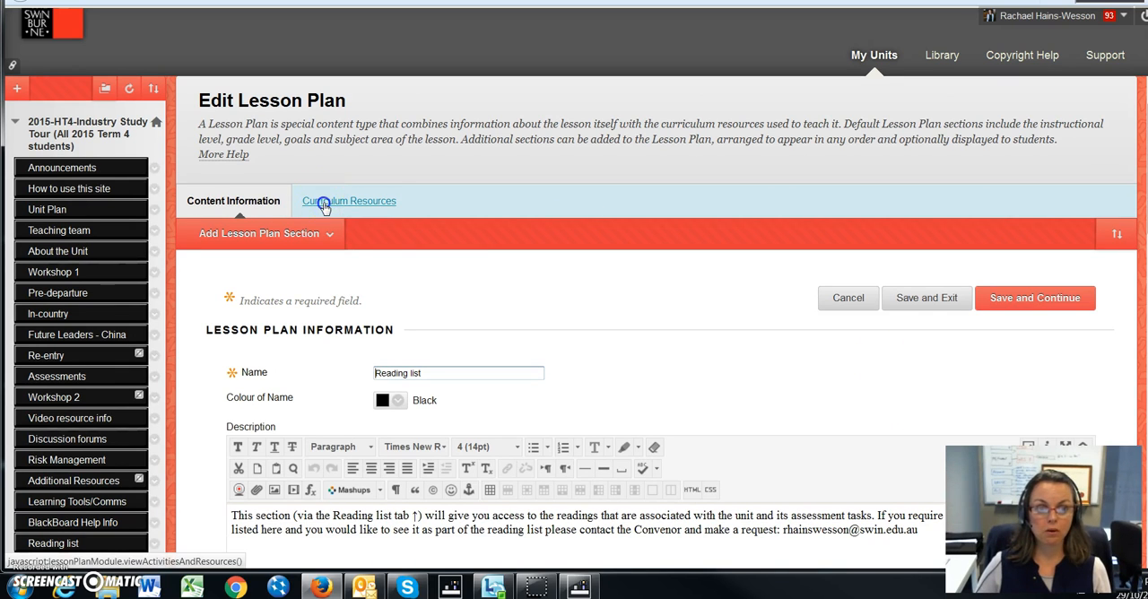
click(348, 200)
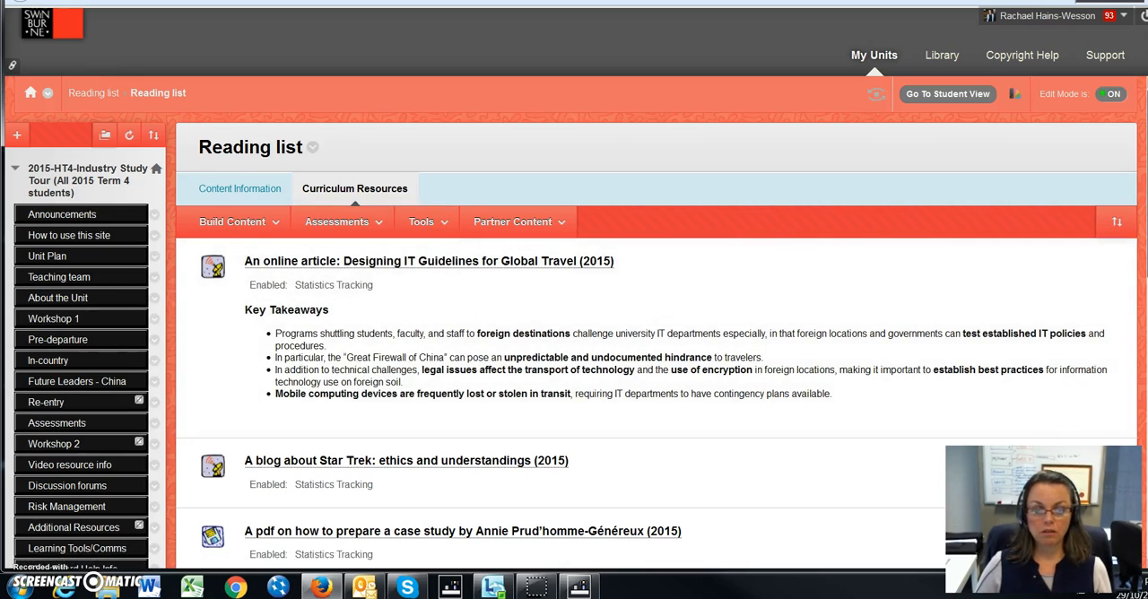
scroll(down, 3)
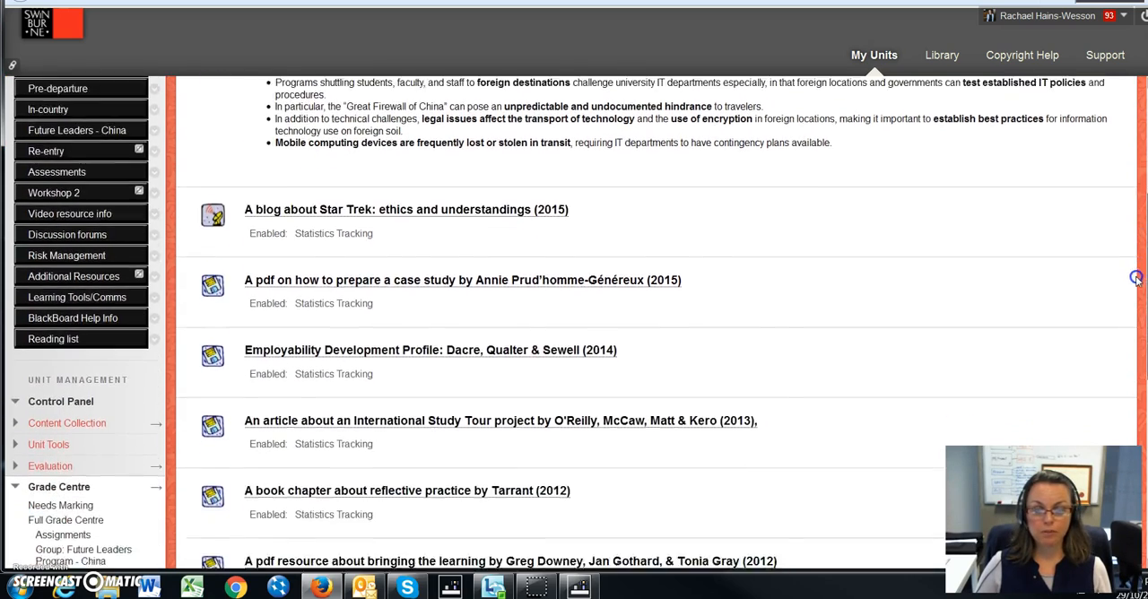
scroll(down, 3)
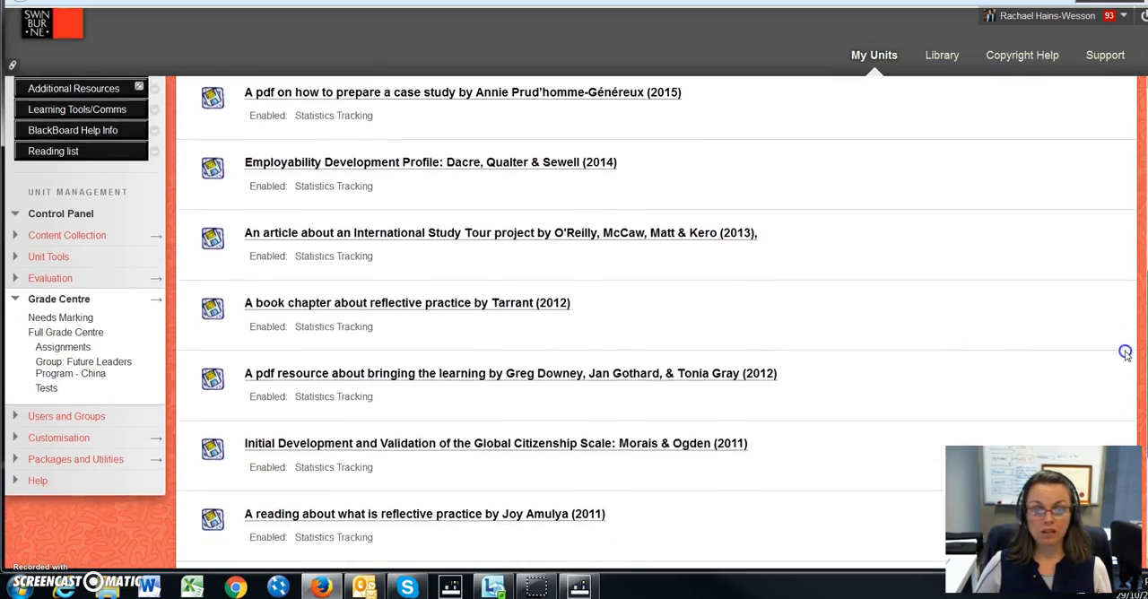
scroll(down, 3)
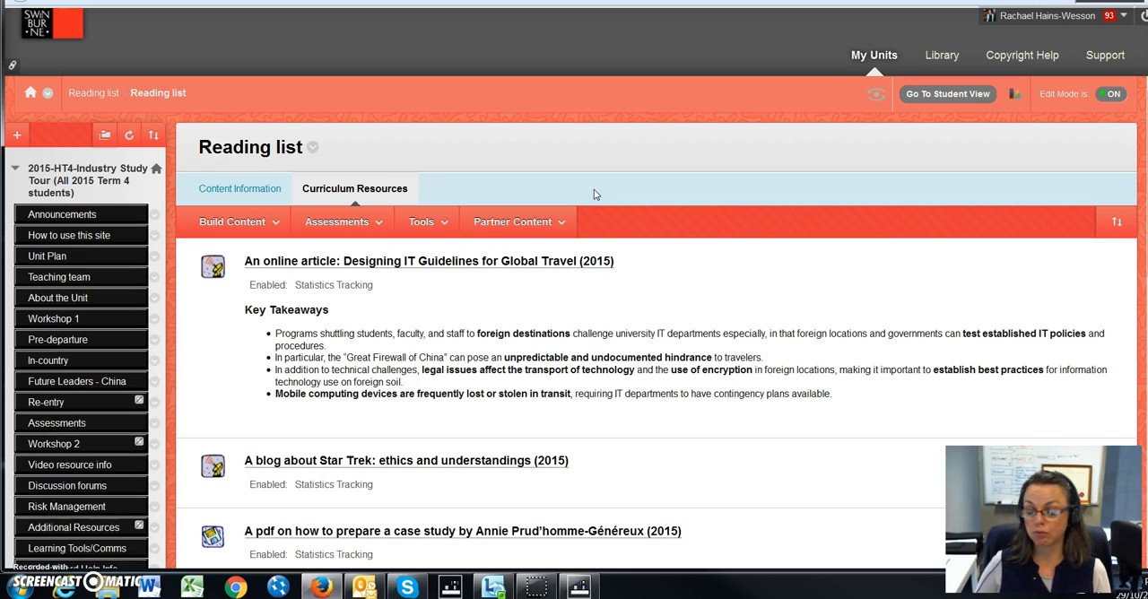
mouse_move(273, 15)
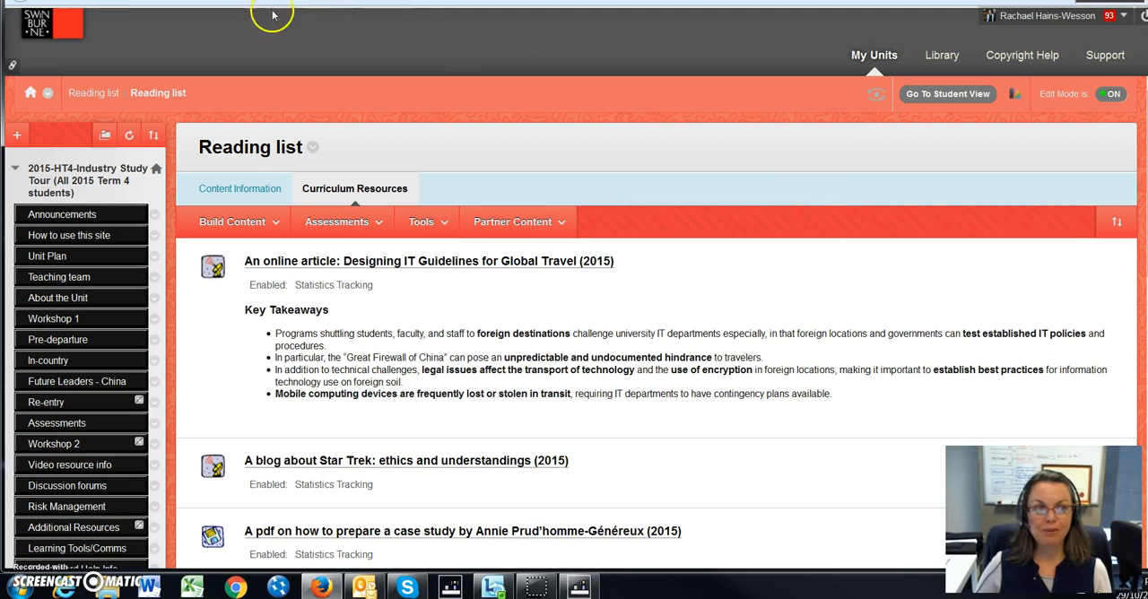